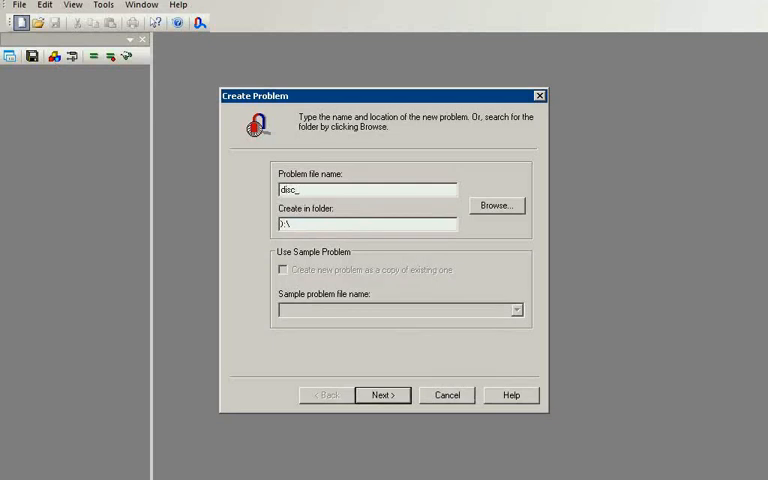
# - Create the disc_capacitor problem with the Axisymmetric model class
pyautogui.write('capacitor')
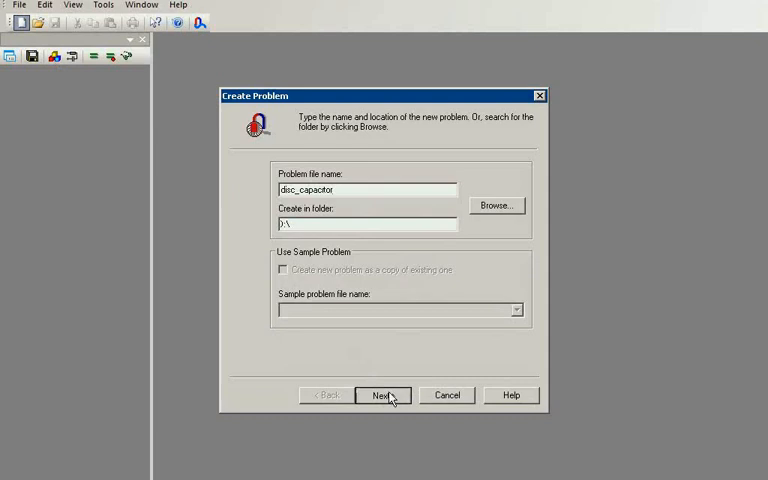
pyautogui.click(381, 395)
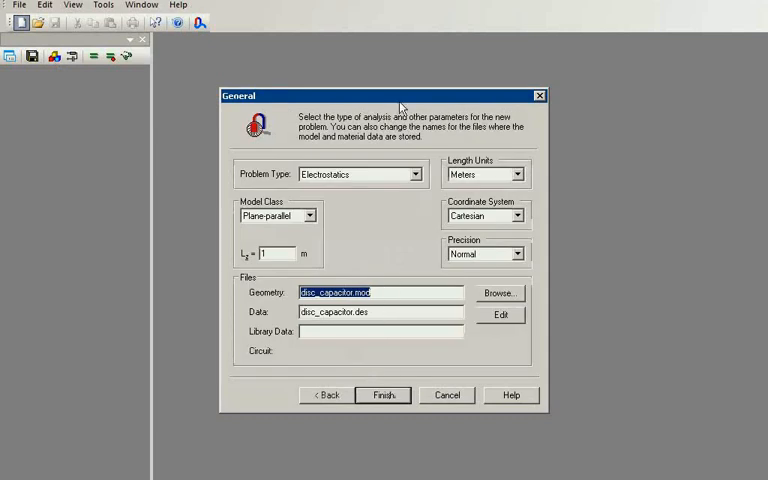
pyautogui.moveTo(363, 178)
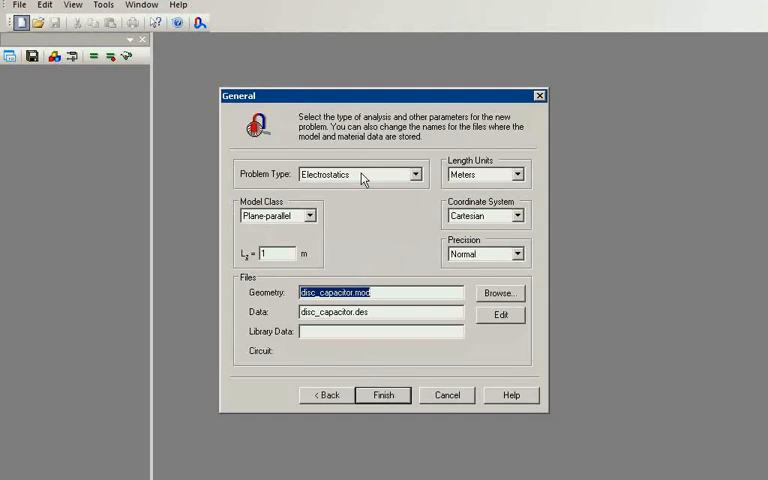
pyautogui.moveTo(315, 220)
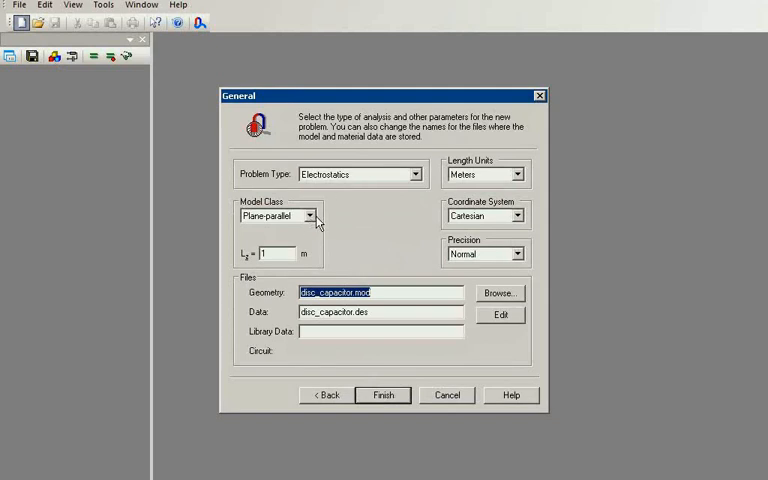
pyautogui.click(317, 215)
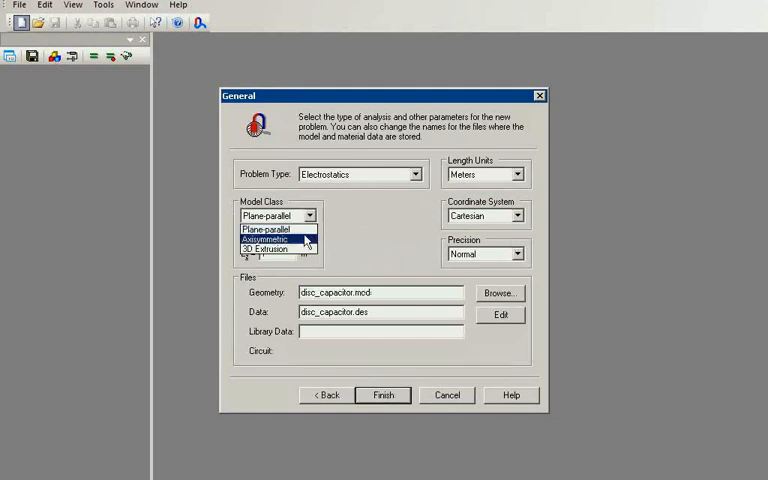
pyautogui.click(270, 240)
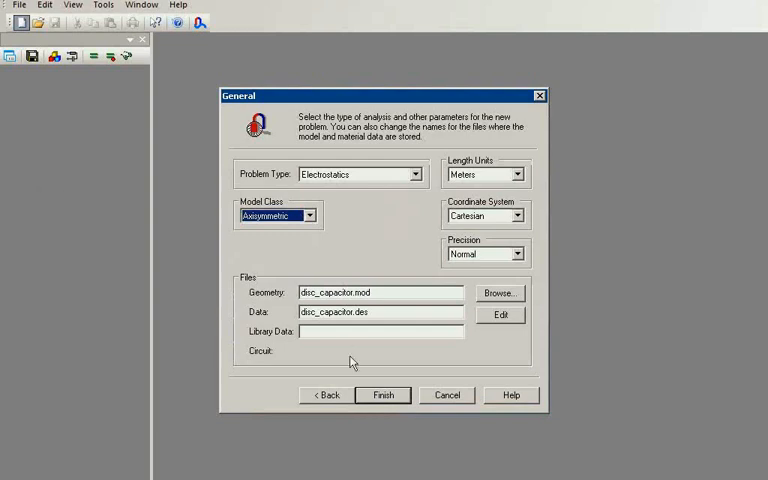
pyautogui.click(381, 395)
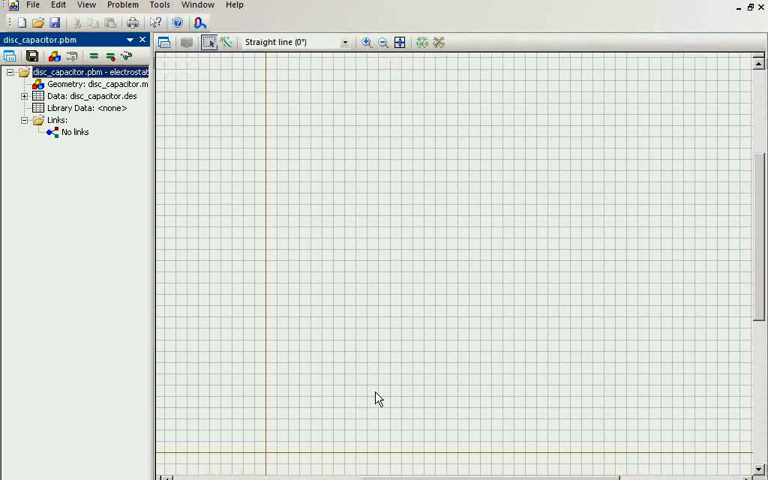
# - Draw the 0.1 m by 0.05 m rectangle in Insert mode and zoom it to fit
pyautogui.click(234, 44)
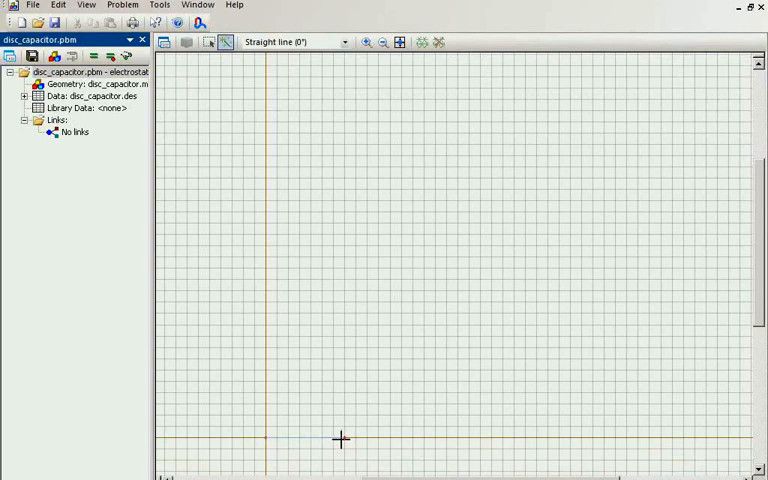
pyautogui.moveTo(291, 435)
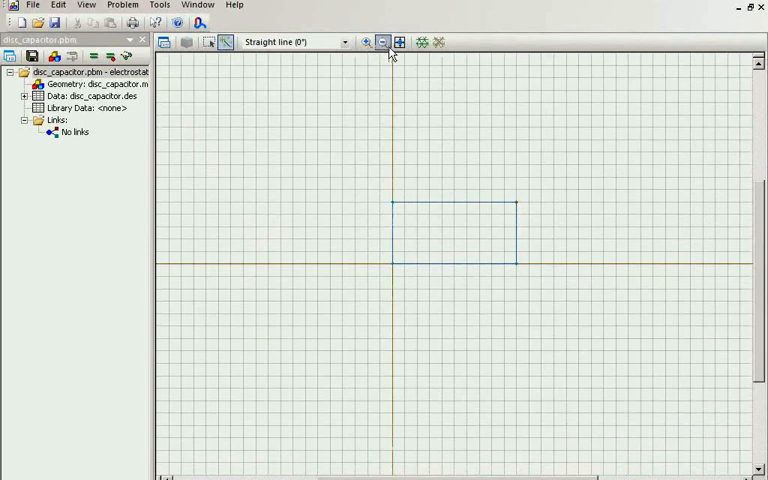
pyautogui.click(400, 42)
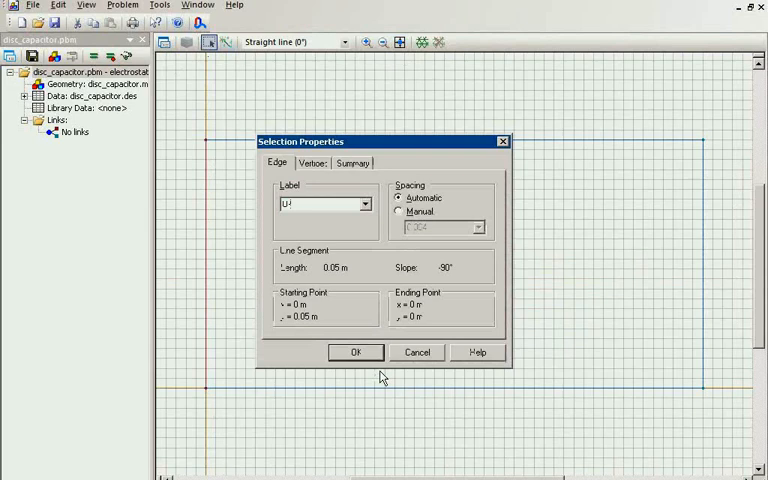
# - Label the left edge U-, the right edge U+ and the interior block vacuum
pyautogui.click(356, 352)
pyautogui.write('+')
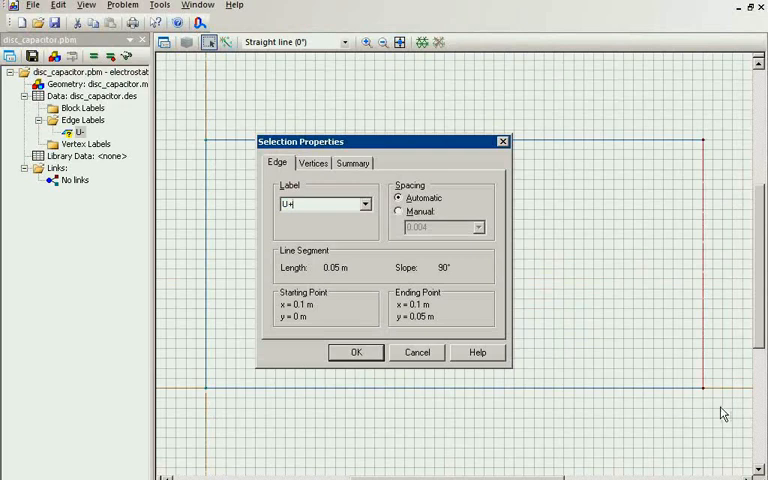
pyautogui.click(356, 352)
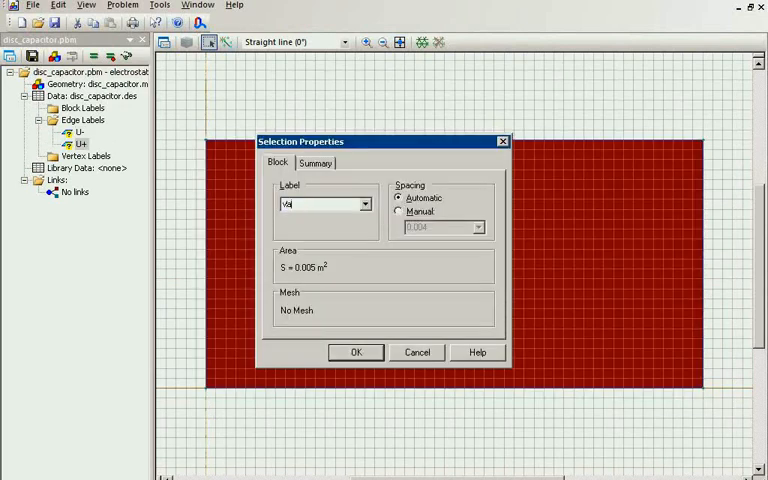
pyautogui.write('vacuum')
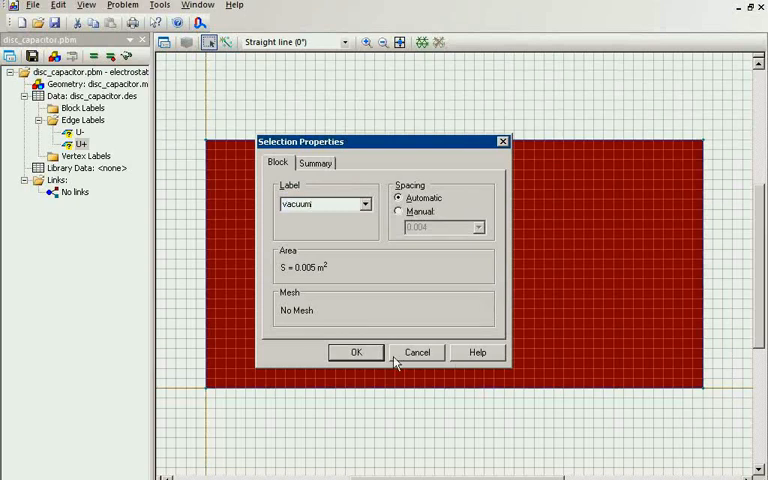
pyautogui.click(356, 352)
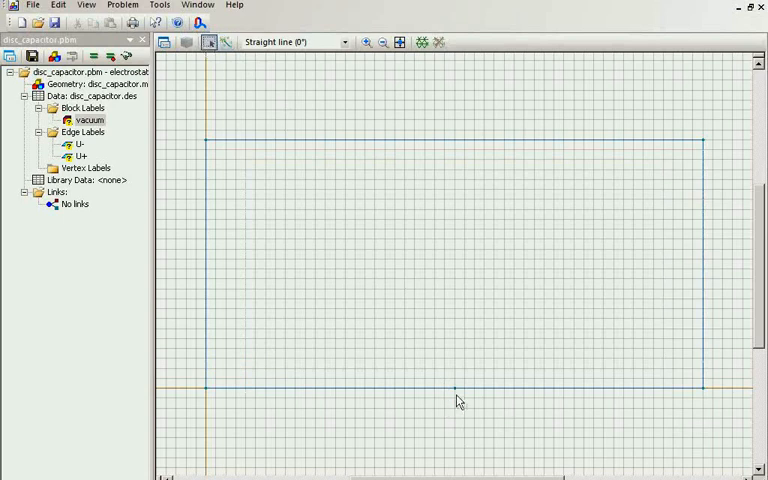
# - Label the bottom-edge vertex at x = 0.05 m as charge
pyautogui.doubleClick(451, 385)
pyautogui.write('charge')
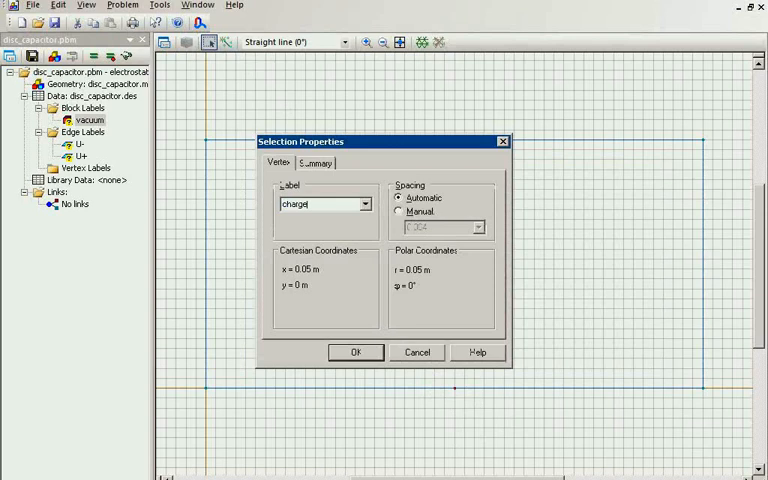
pyautogui.click(355, 352)
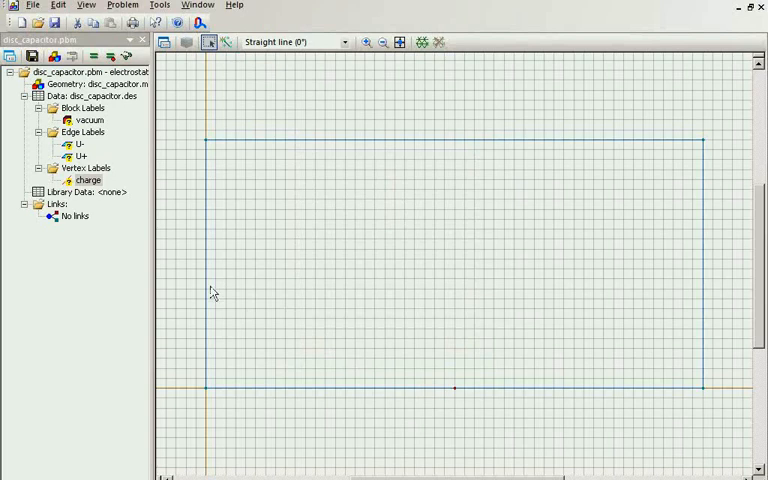
pyautogui.moveTo(211, 346)
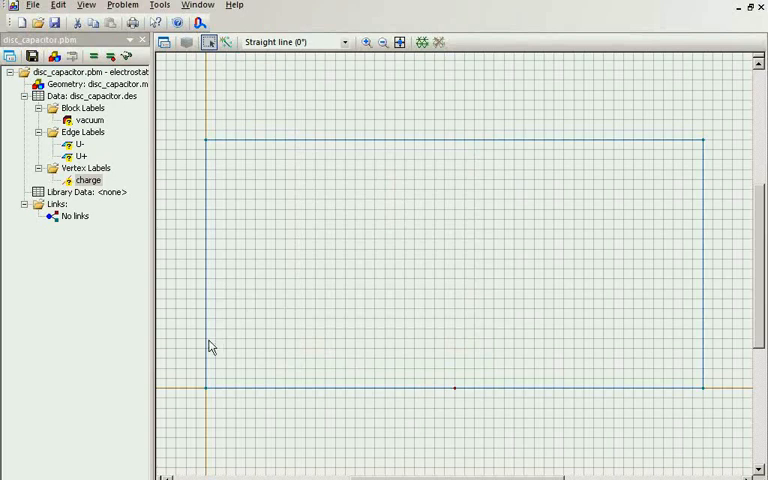
pyautogui.moveTo(293, 264)
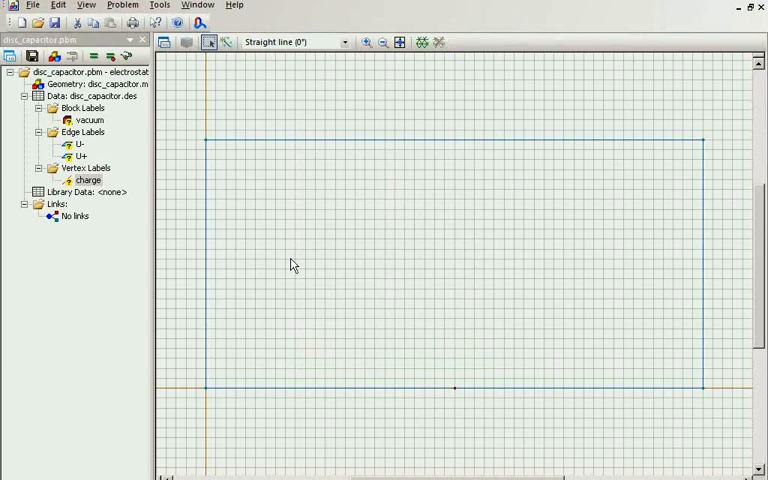
# - Keep the vacuum block label at permittivity 1 and zero charge density
pyautogui.click(90, 120)
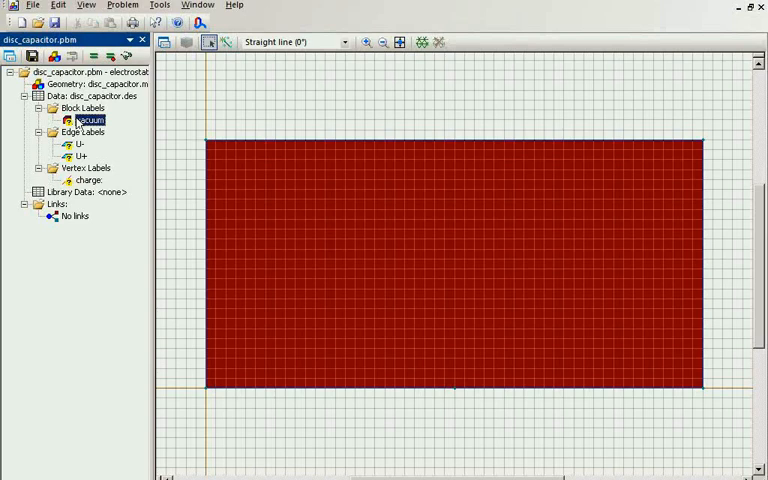
pyautogui.doubleClick(87, 119)
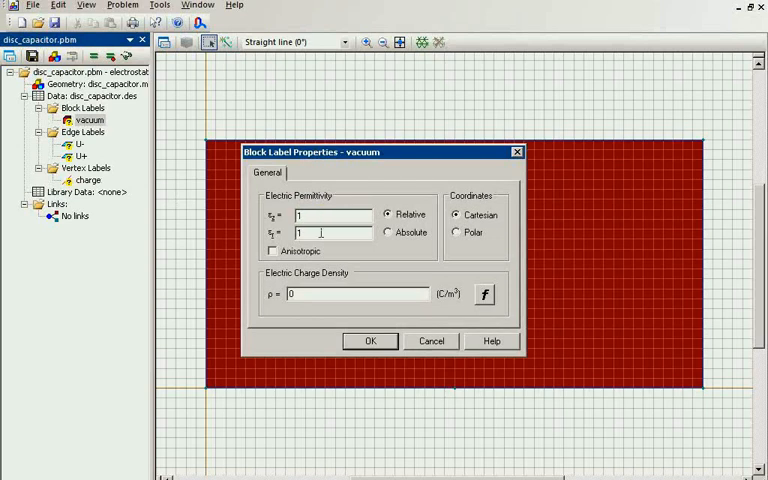
pyautogui.click(370, 341)
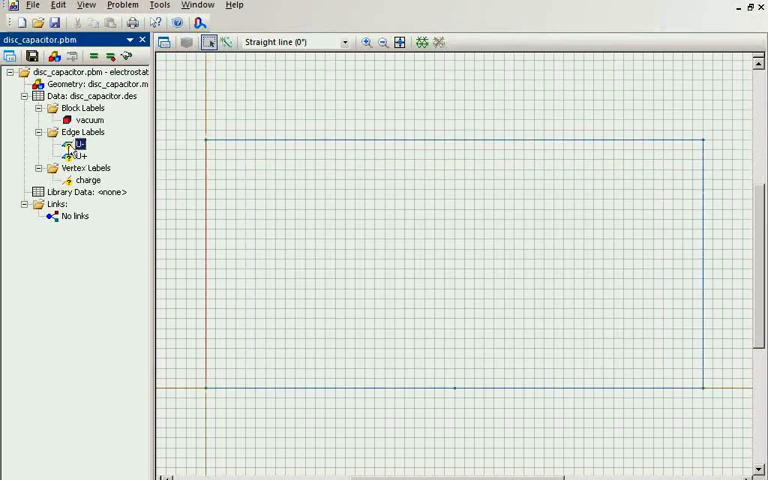
# - Make the U- edge label a fixed-voltage boundary at 0 V
pyautogui.doubleClick(80, 143)
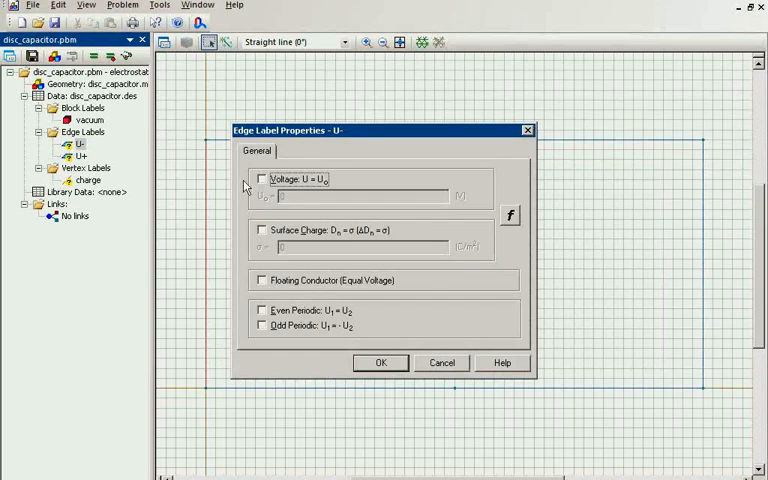
pyautogui.click(262, 180)
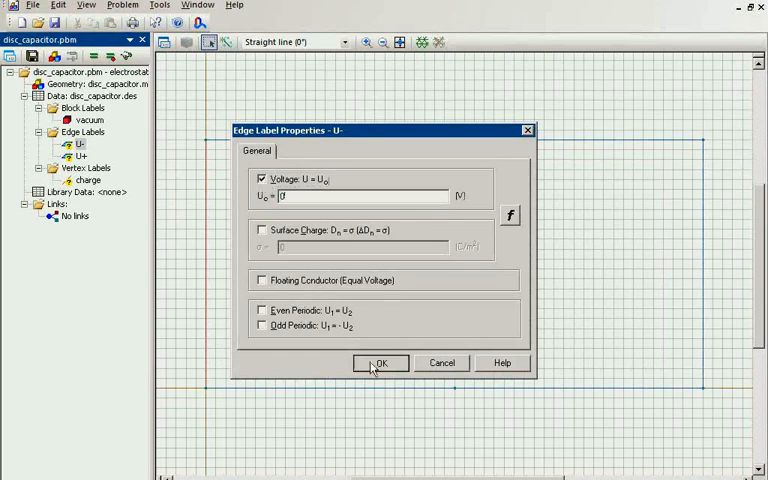
pyautogui.click(382, 363)
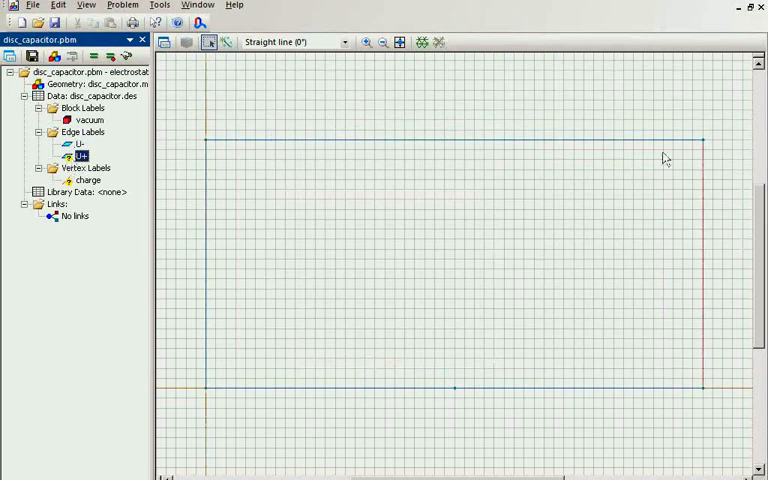
# - Make the U+ edge label a fixed-voltage boundary at 1 V
pyautogui.doubleClick(84, 155)
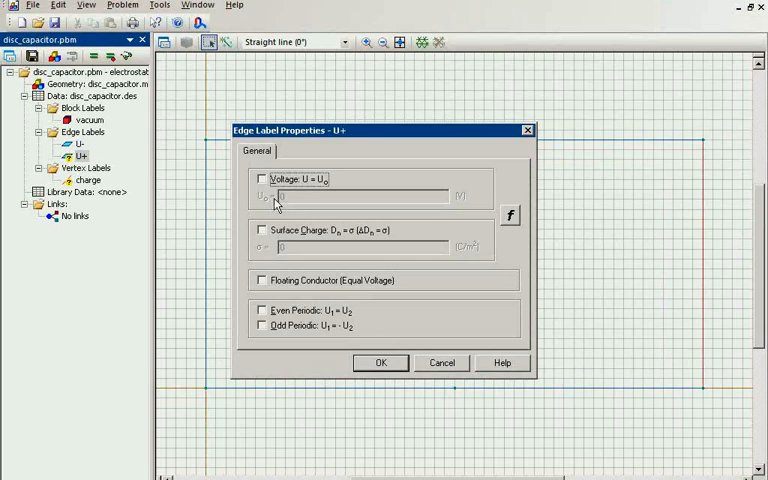
pyautogui.click(261, 179)
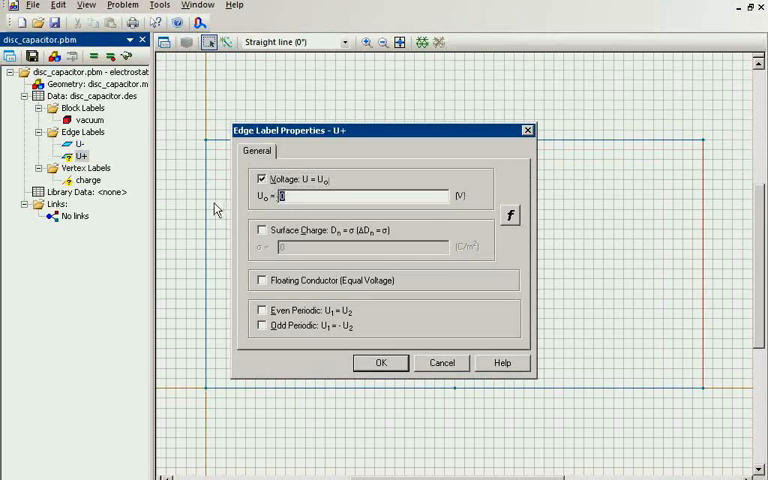
pyautogui.write('1')
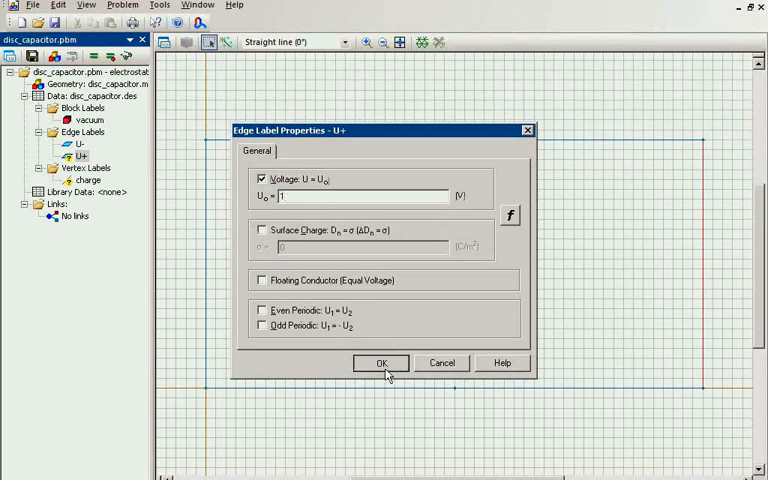
pyautogui.click(380, 362)
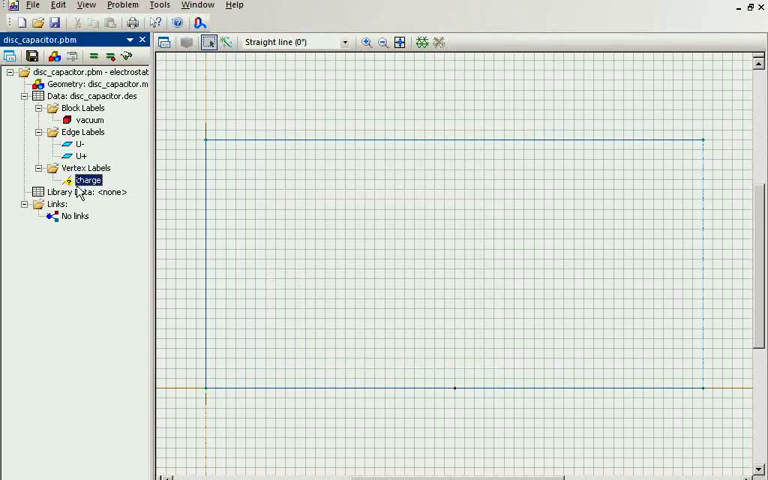
# - Give the charge vertex -1.602e-19 C of electric charge and build the mesh
pyautogui.doubleClick(89, 179)
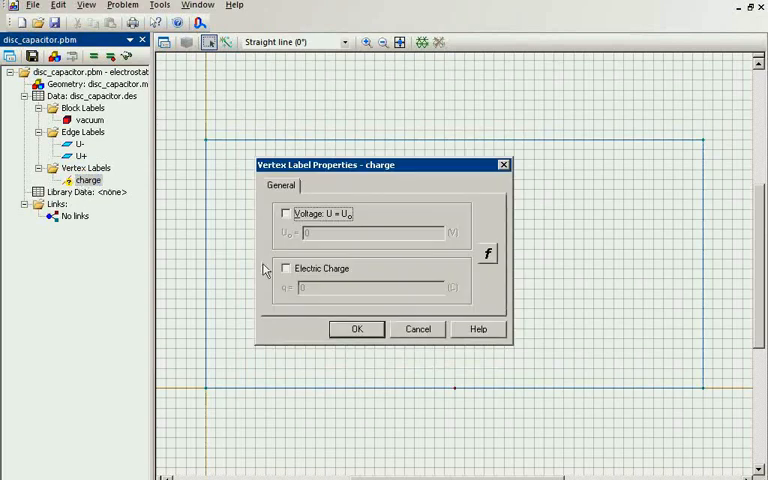
pyautogui.click(286, 268)
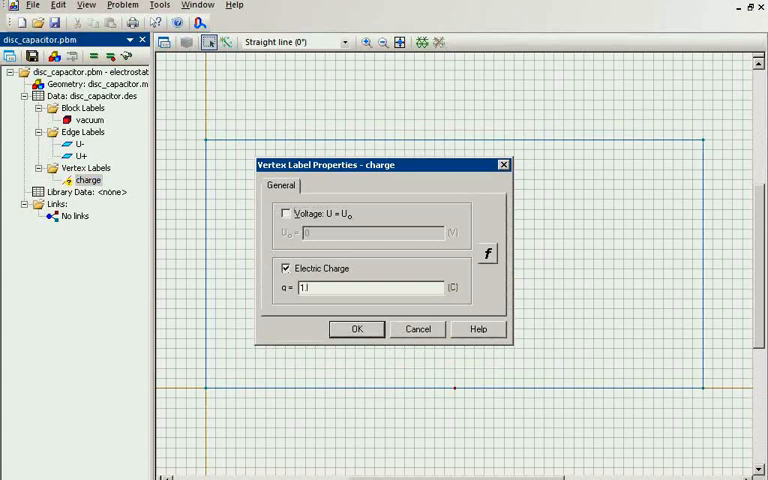
pyautogui.write('1.609')
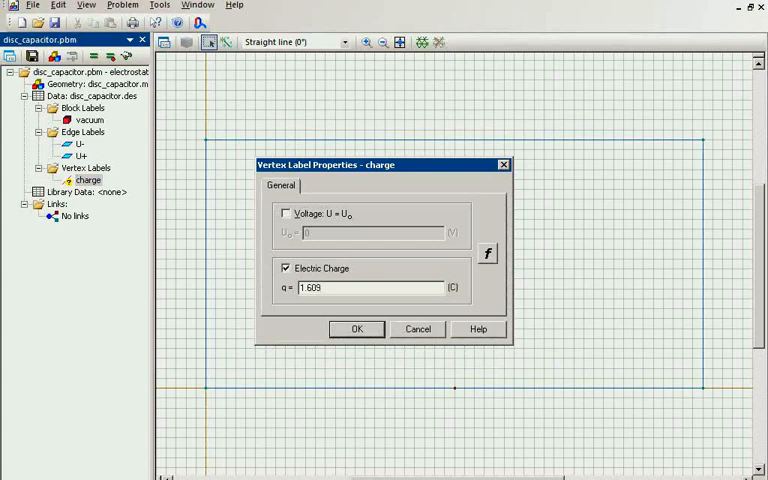
pyautogui.write('1.602e-18')
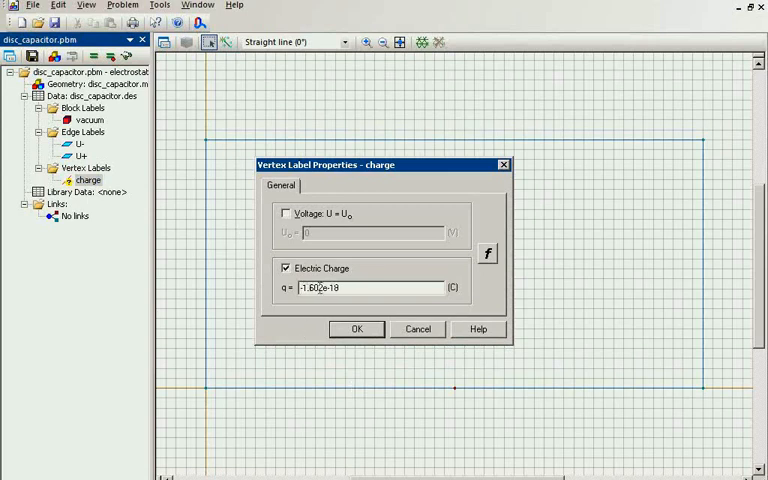
pyautogui.write('-1.602e-19')
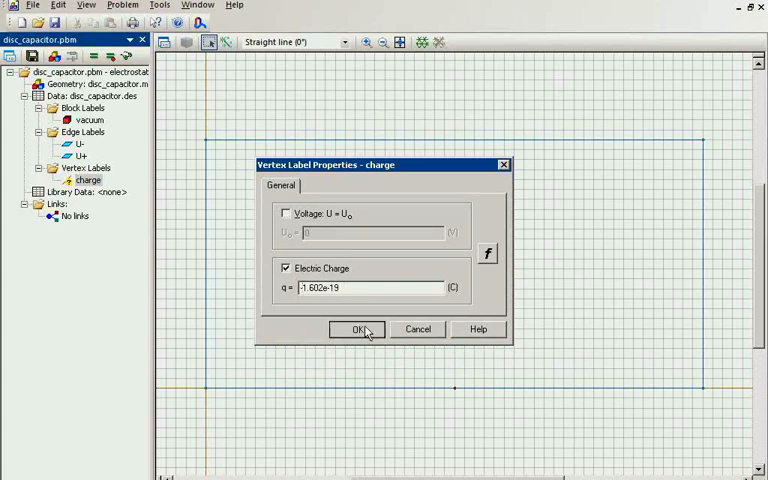
pyautogui.click(356, 329)
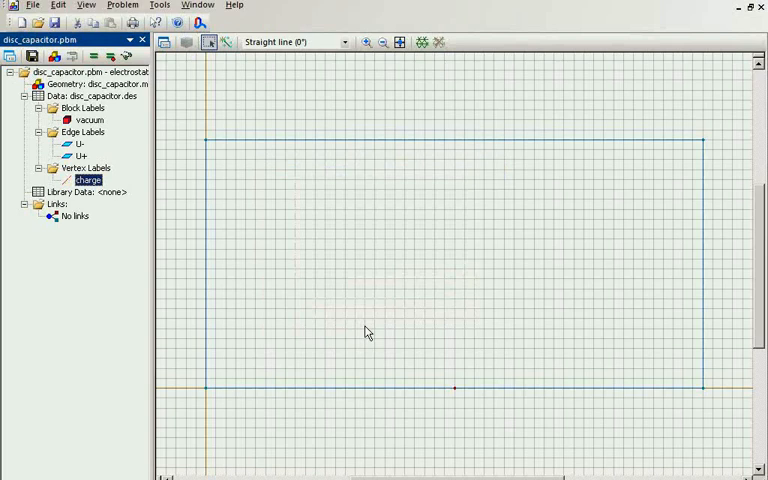
pyautogui.moveTo(359, 149)
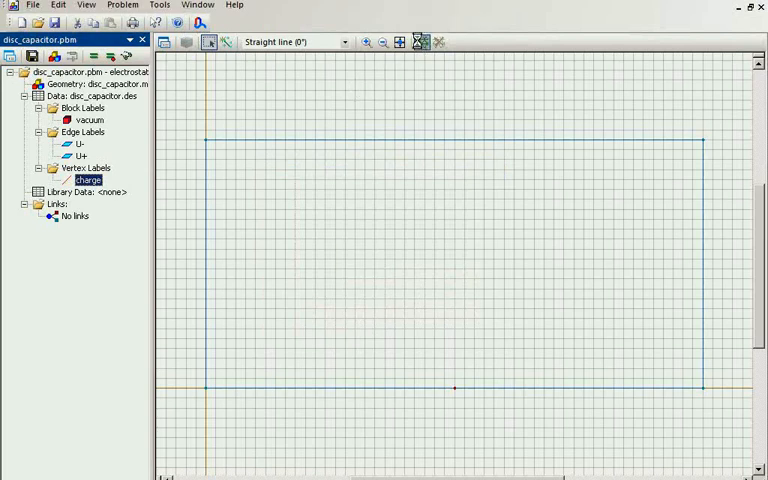
pyautogui.click(423, 43)
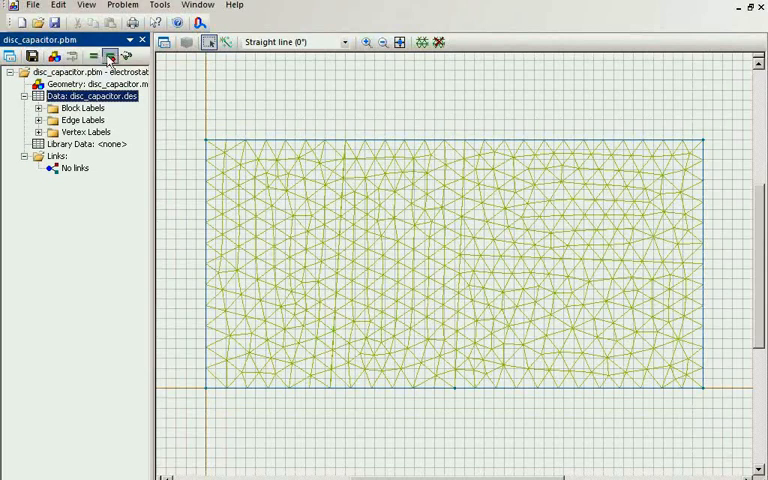
# - Solve the disc_capacitor problem and accept viewing the results
pyautogui.click(112, 54)
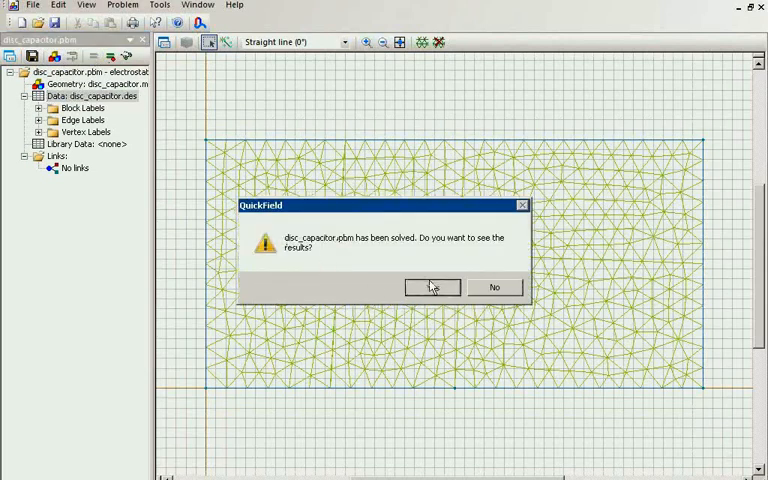
pyautogui.click(431, 287)
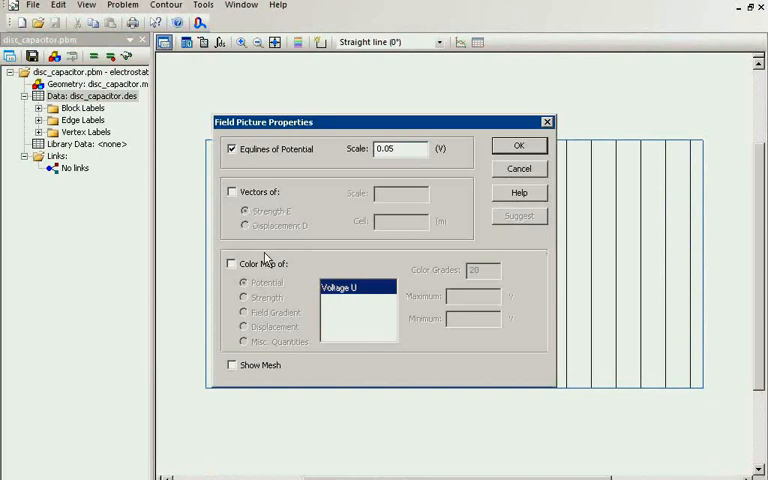
# - Show a colour map of field strength with 200 colour grades
pyautogui.click(228, 263)
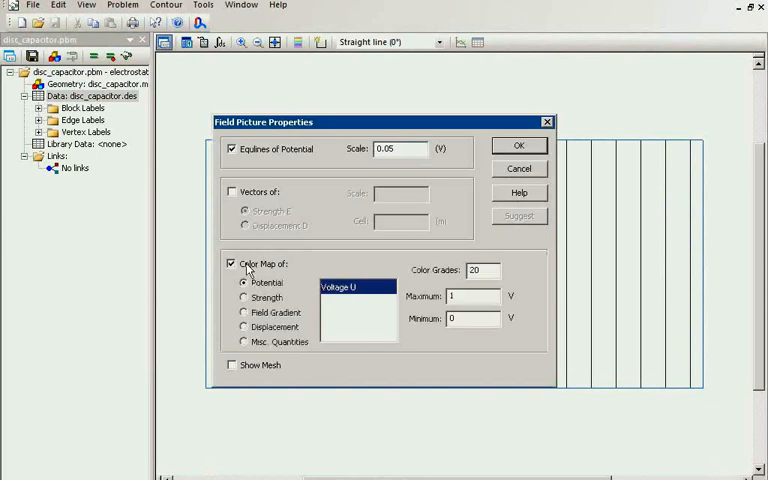
pyautogui.click(244, 297)
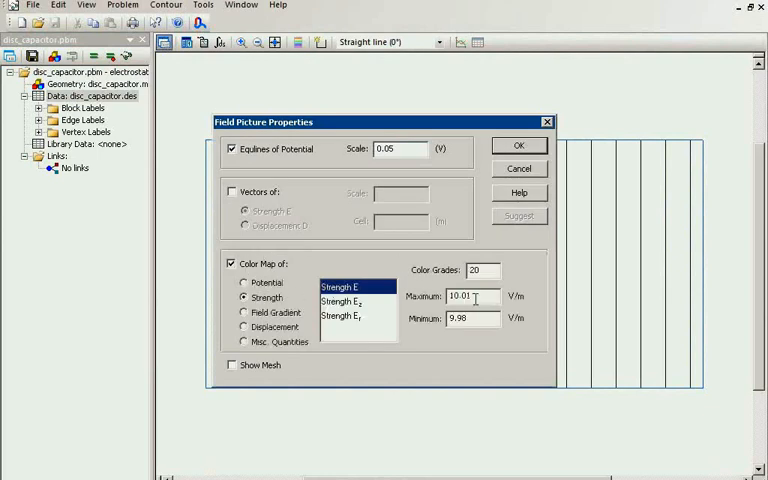
pyautogui.click(518, 146)
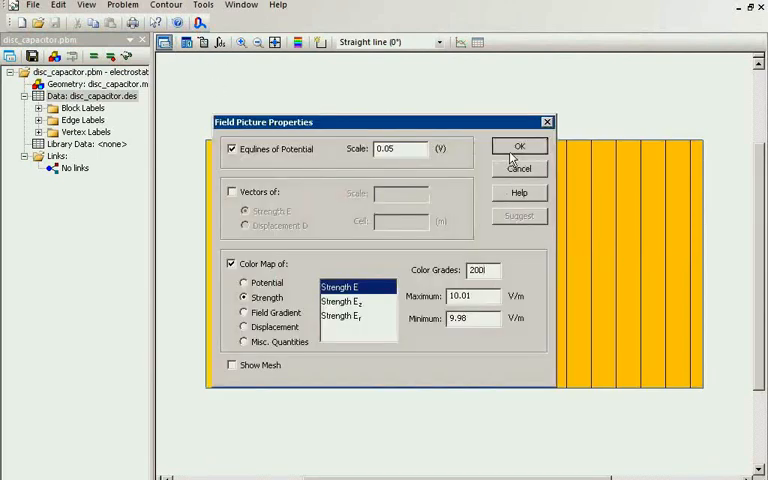
pyautogui.click(517, 146)
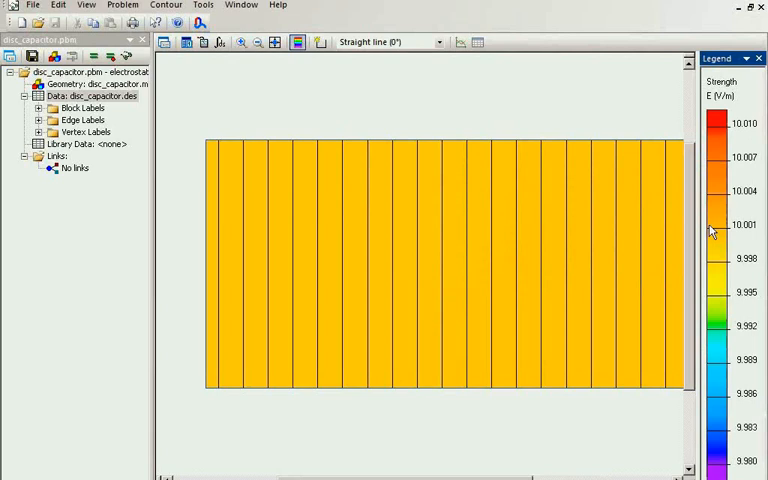
pyautogui.moveTo(630, 238)
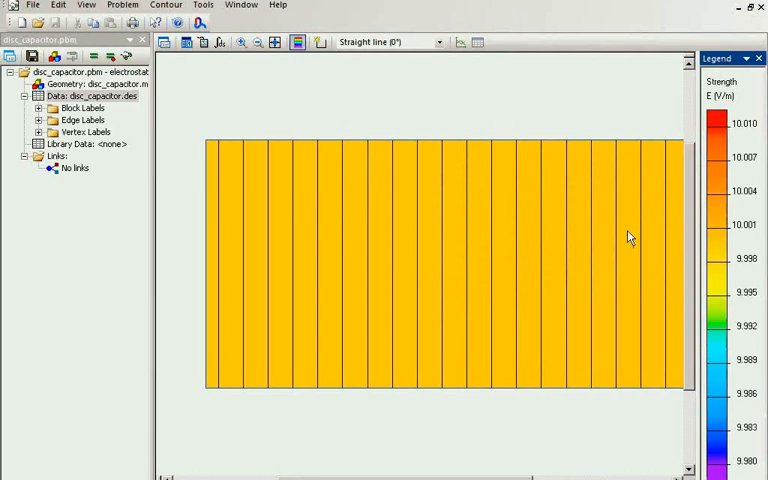
pyautogui.moveTo(387, 226)
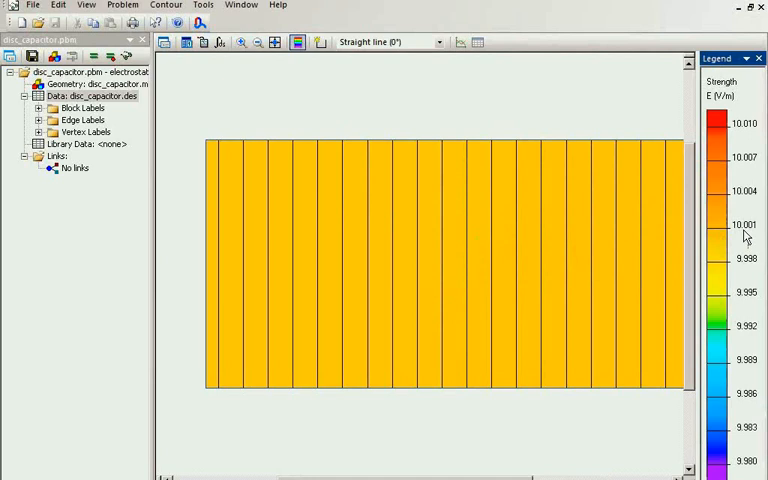
pyautogui.moveTo(180, 178)
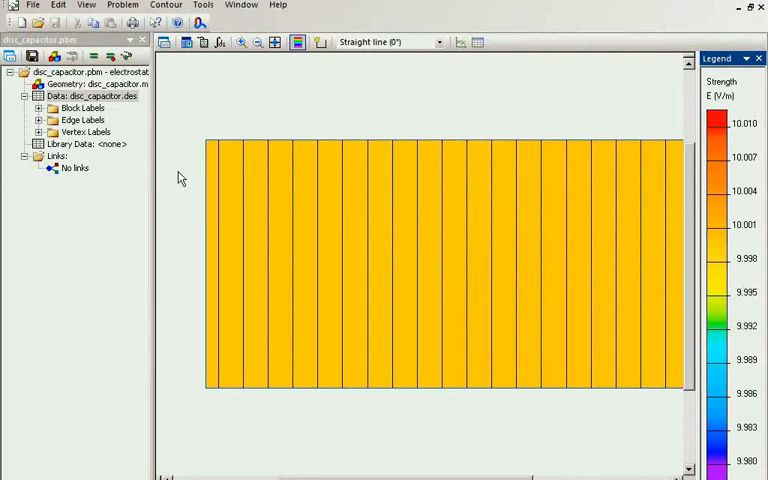
pyautogui.moveTo(365, 343)
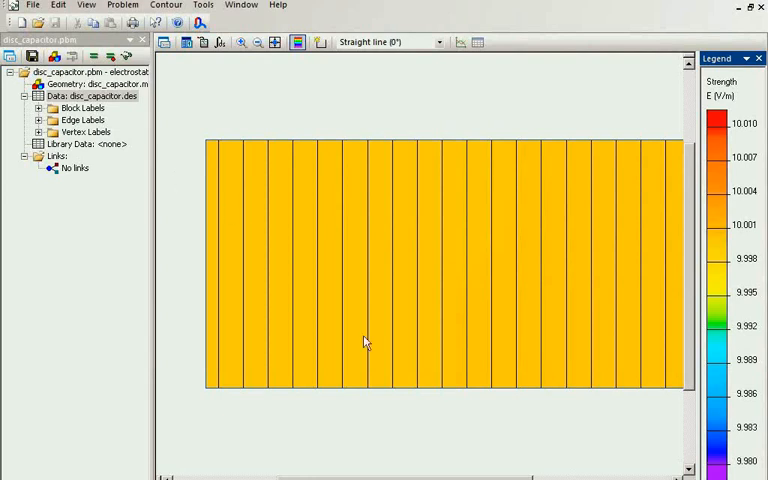
pyautogui.moveTo(474, 404)
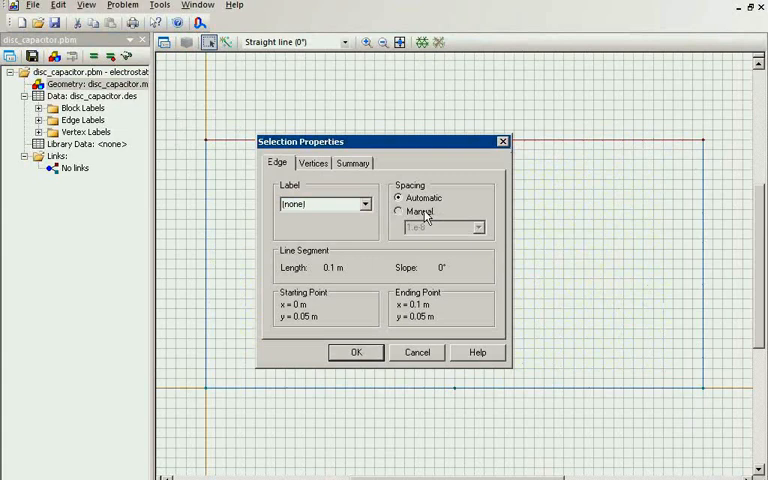
# - Set the top edge's mesh spacing manually, then re-solve and view the field
pyautogui.click(356, 352)
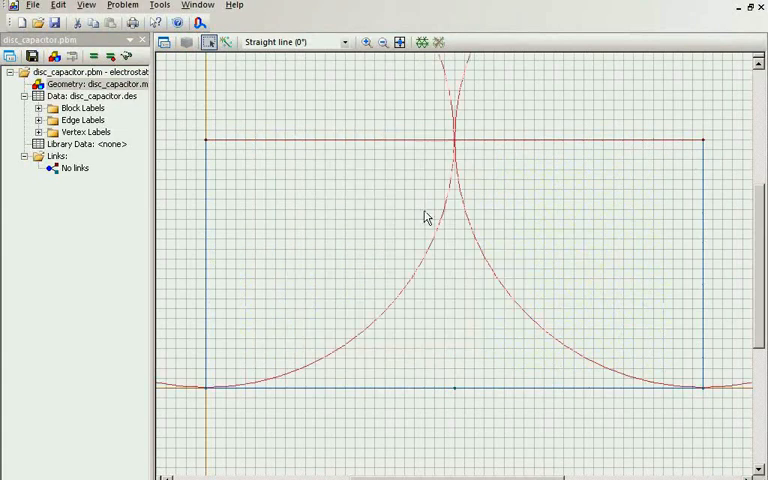
pyautogui.doubleClick(452, 141)
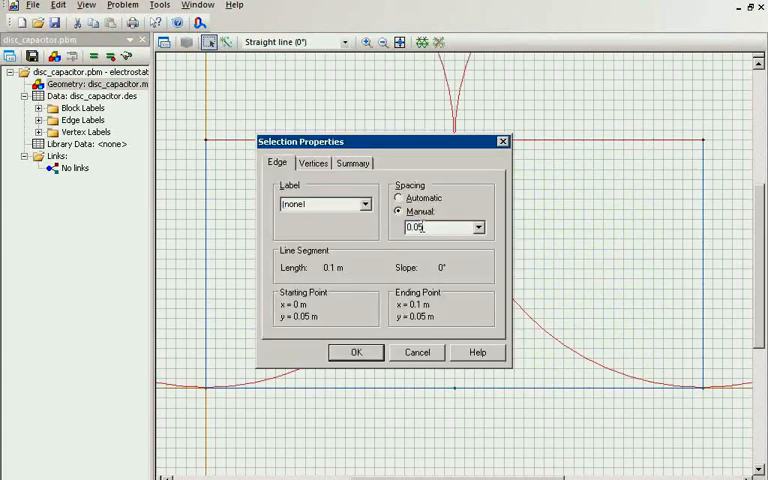
pyautogui.click(356, 352)
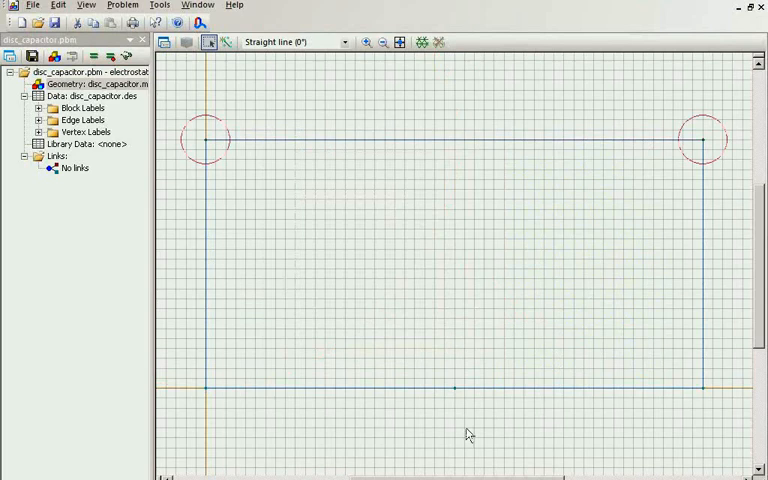
pyautogui.click(425, 41)
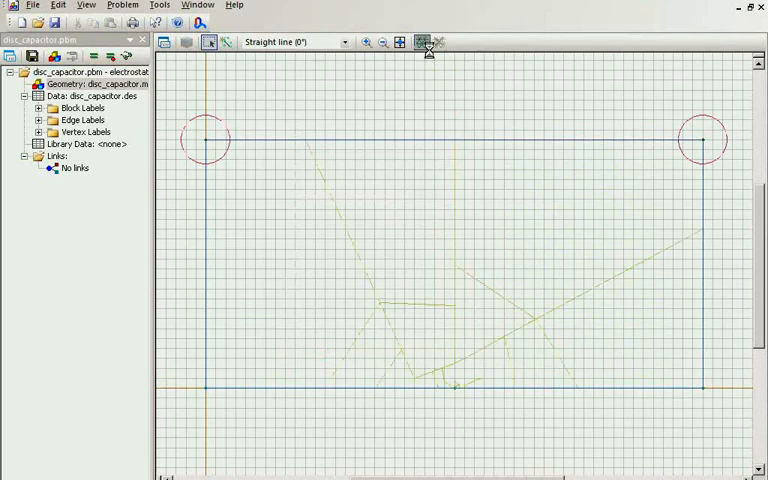
pyautogui.click(427, 41)
pyautogui.write('0')
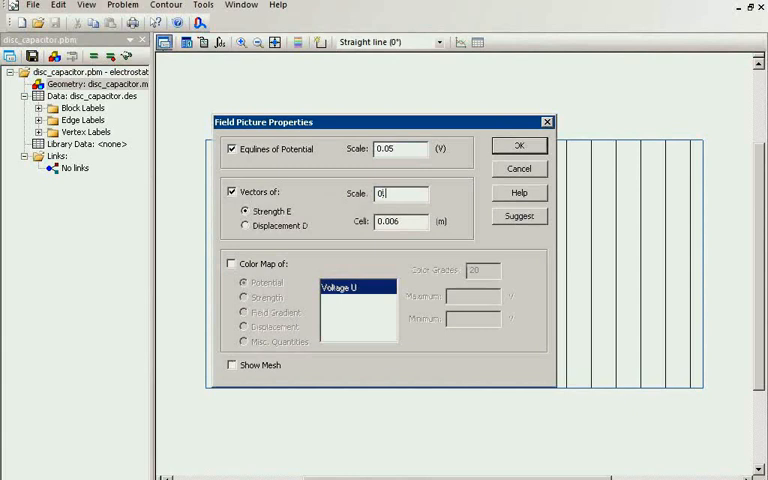
# - Apply field-strength vectors across the plate gap alongside the equipotential lines
pyautogui.click(518, 145)
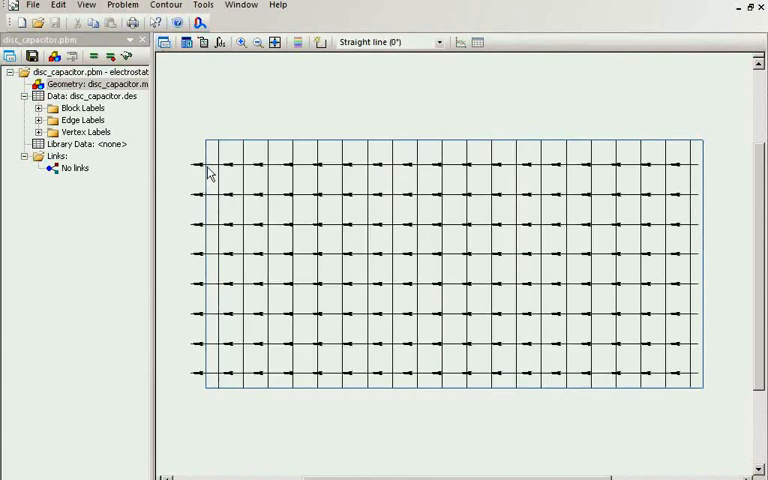
pyautogui.moveTo(686, 179)
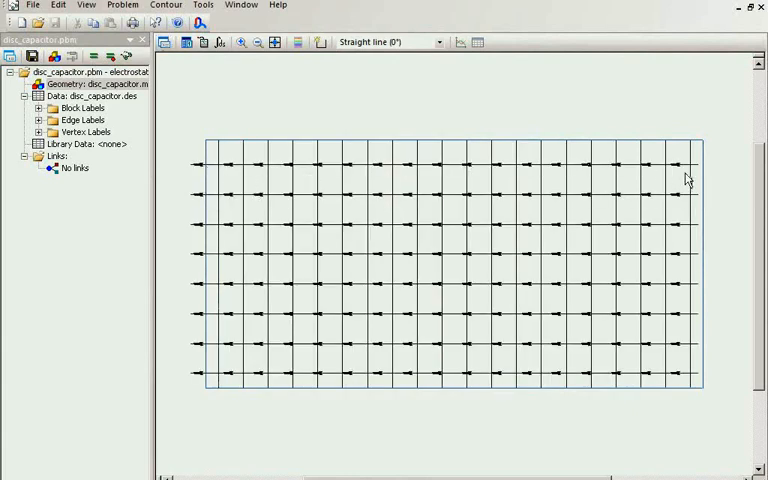
pyautogui.moveTo(687, 280)
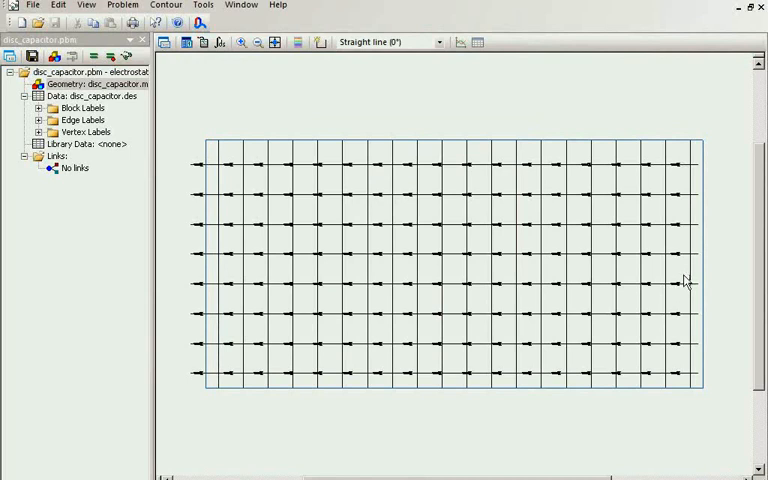
pyautogui.moveTo(416, 78)
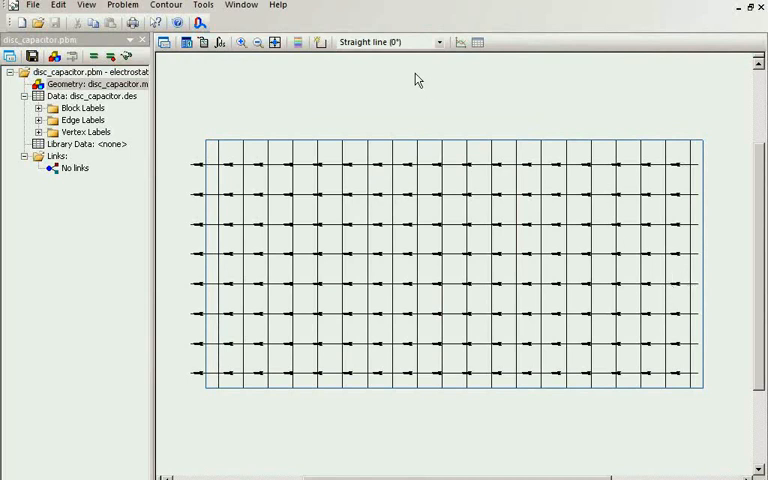
pyautogui.moveTo(443, 58)
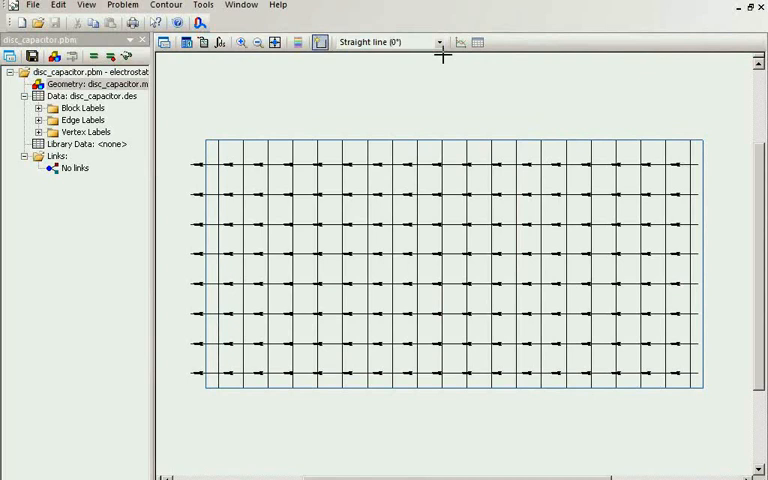
# - Draw a Half arc (180°) contour at the bottom centre and bring up the Integral Calculator
pyautogui.click(435, 43)
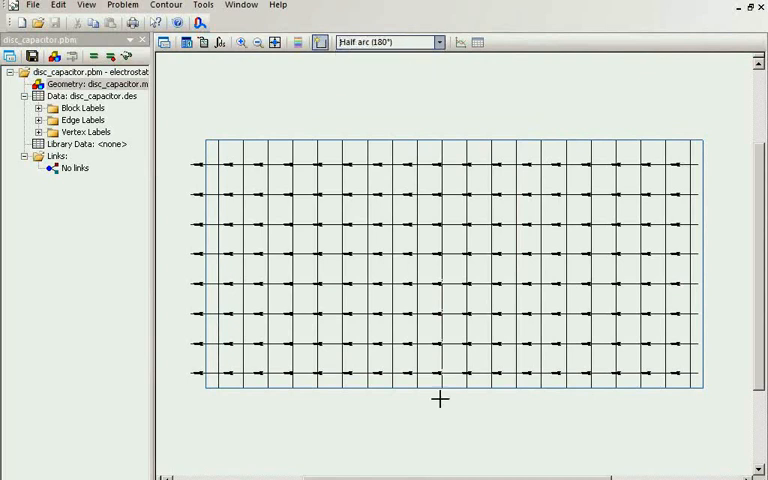
pyautogui.moveTo(445, 394)
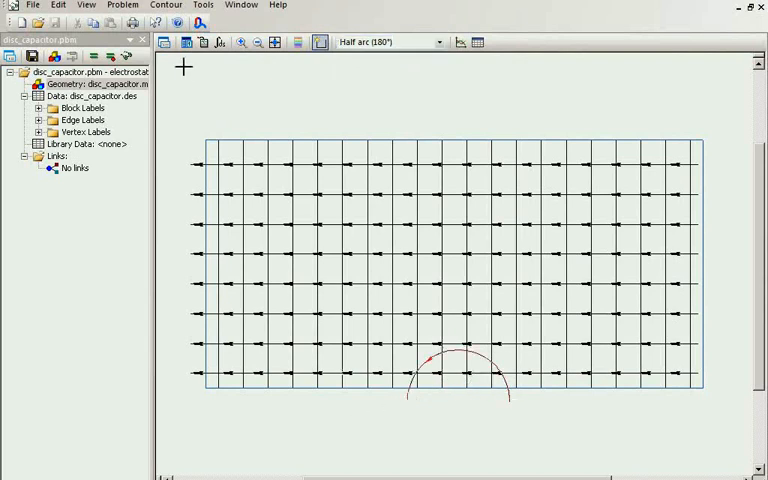
pyautogui.click(217, 47)
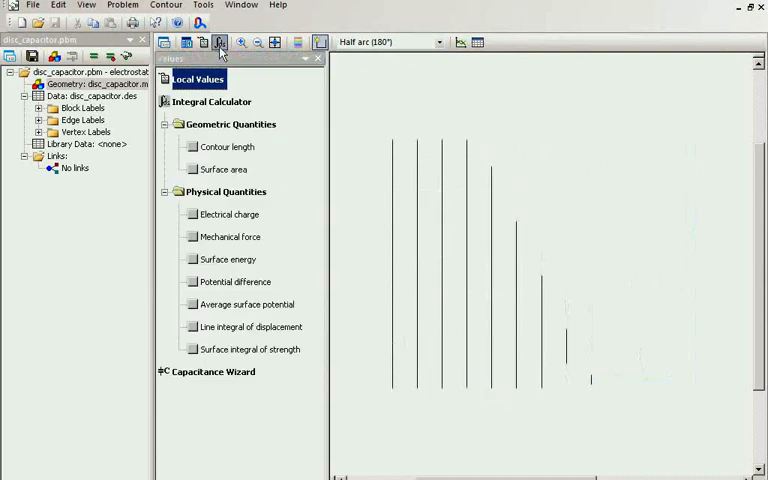
# - Calculate Electrical charge for the contour, giving Q ≈ -1.66e-19 C
pyautogui.click(193, 214)
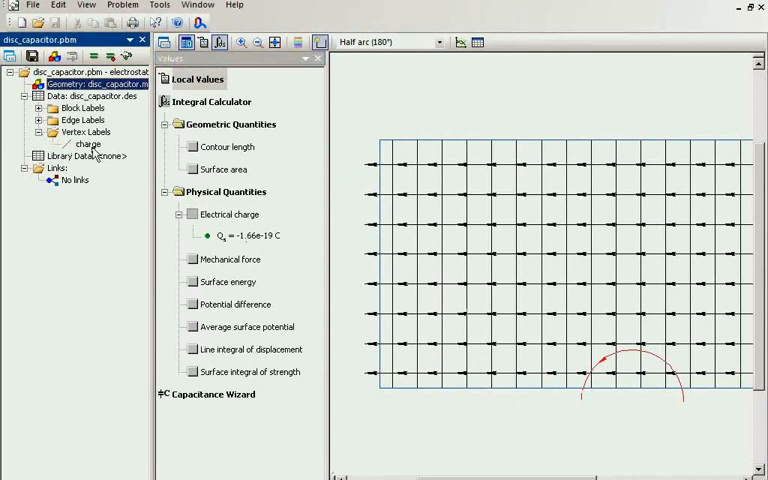
pyautogui.click(191, 259)
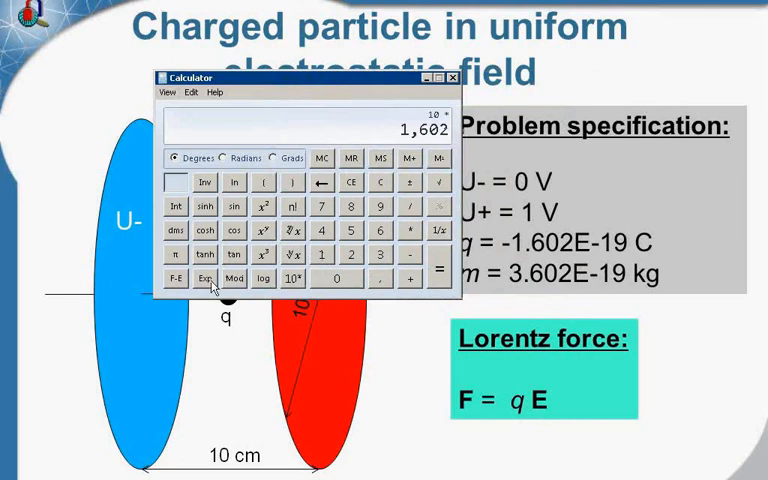
# - Enter 1.602e-18 in scientific Calculator using Exp and a negative exponent
pyautogui.click(203, 287)
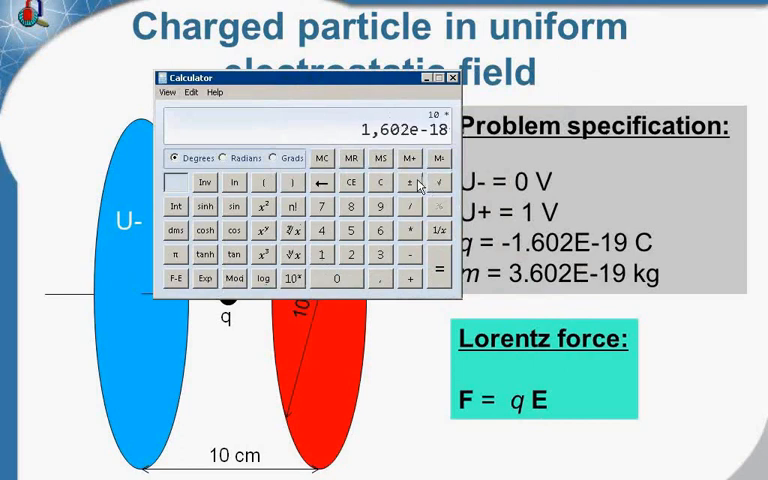
pyautogui.click(174, 278)
pyautogui.write('1,609')
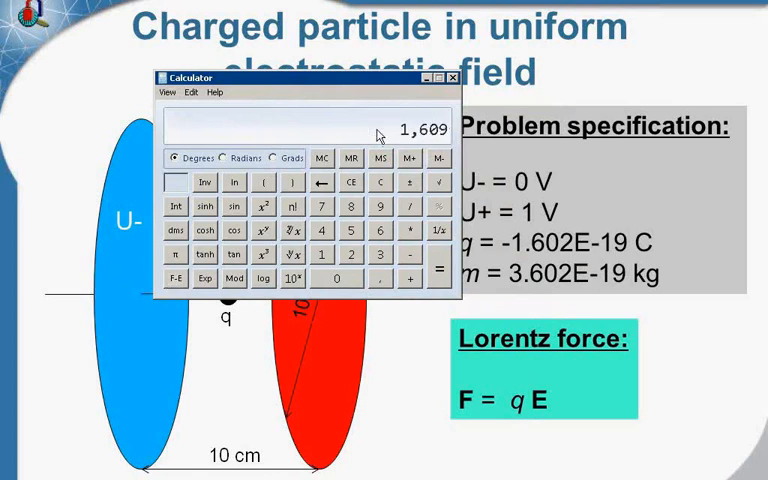
pyautogui.moveTo(203, 342)
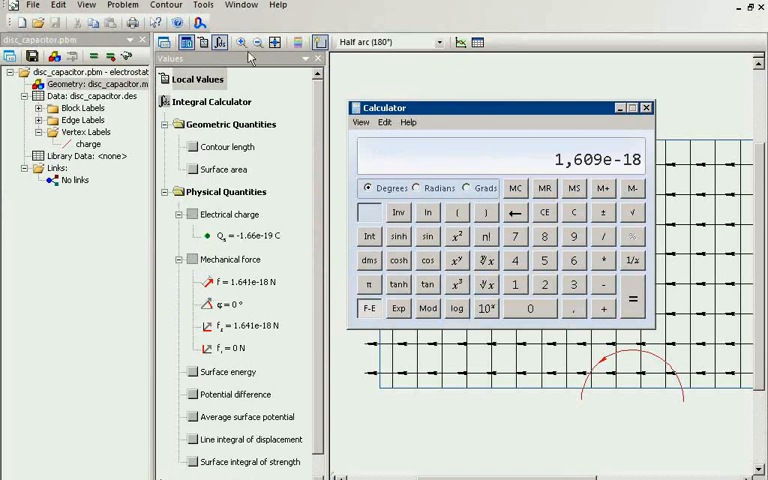
# - Zoom into the field picture while checking the 1.641e-18 N mechanical force
pyautogui.click(646, 105)
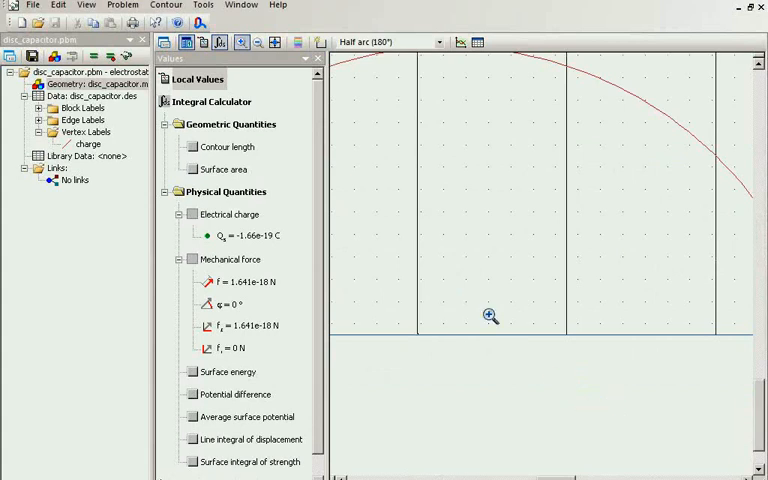
pyautogui.moveTo(382, 315)
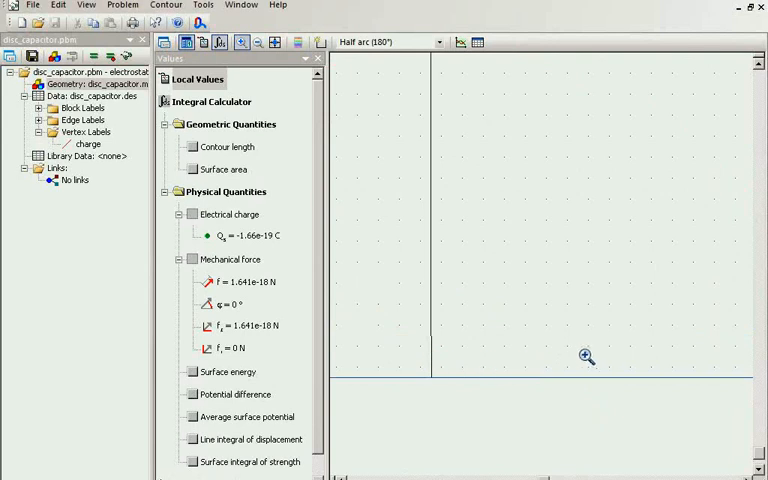
pyautogui.moveTo(542, 260)
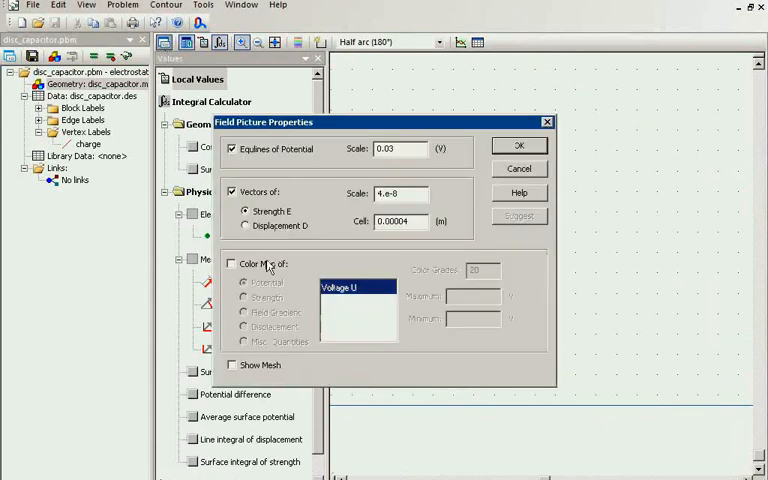
# - Show a field-strength colour map on the field picture with vectors turned off
pyautogui.click(231, 264)
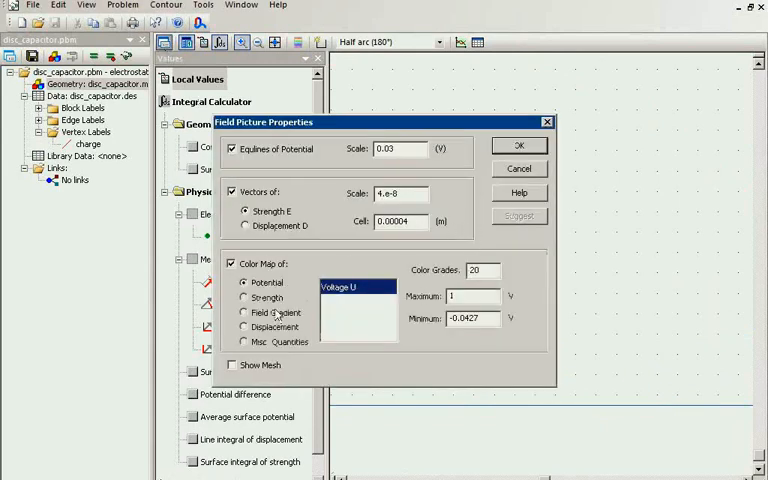
pyautogui.click(245, 297)
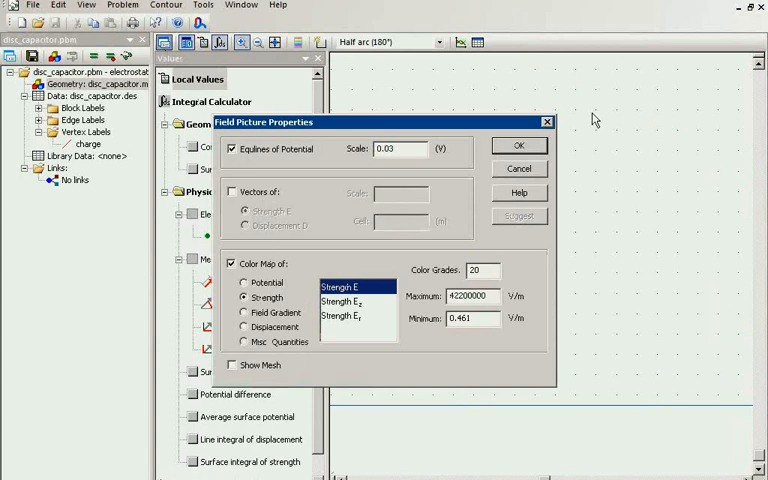
pyautogui.click(519, 145)
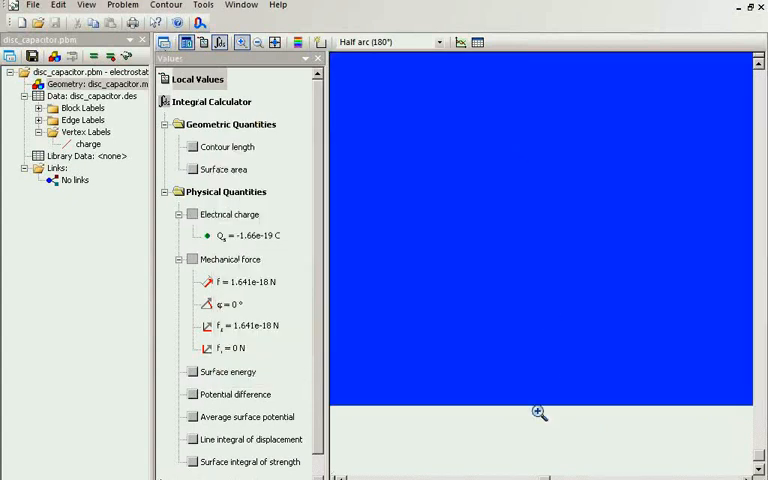
pyautogui.moveTo(524, 382)
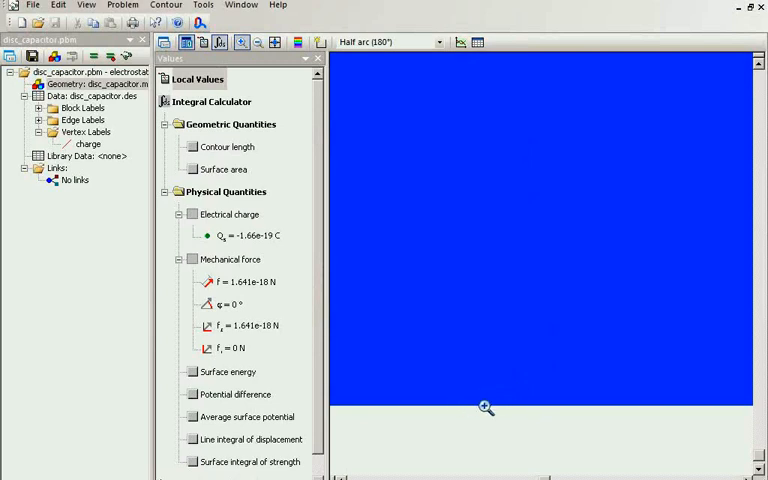
pyautogui.moveTo(440, 373)
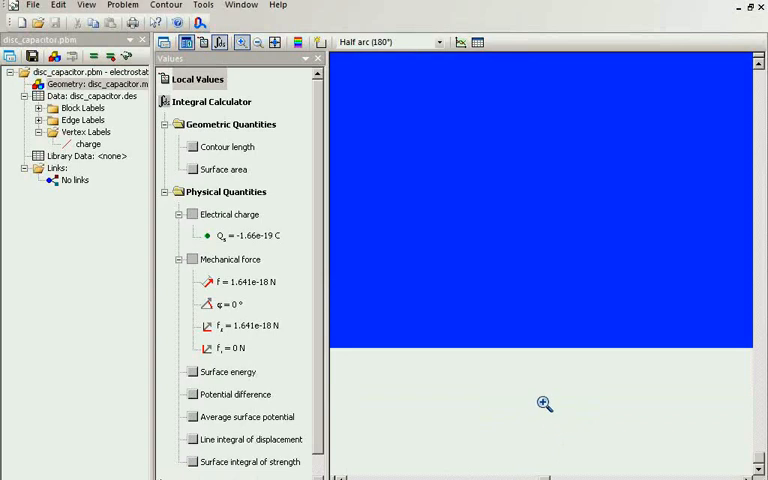
pyautogui.moveTo(410, 324)
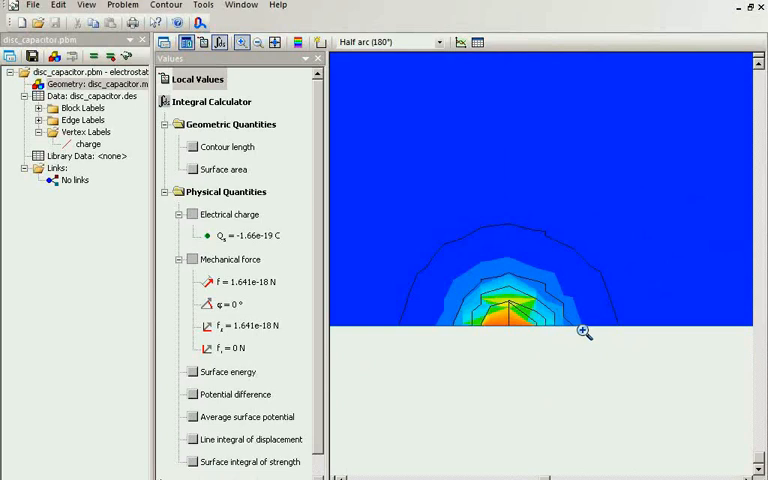
pyautogui.moveTo(593, 332)
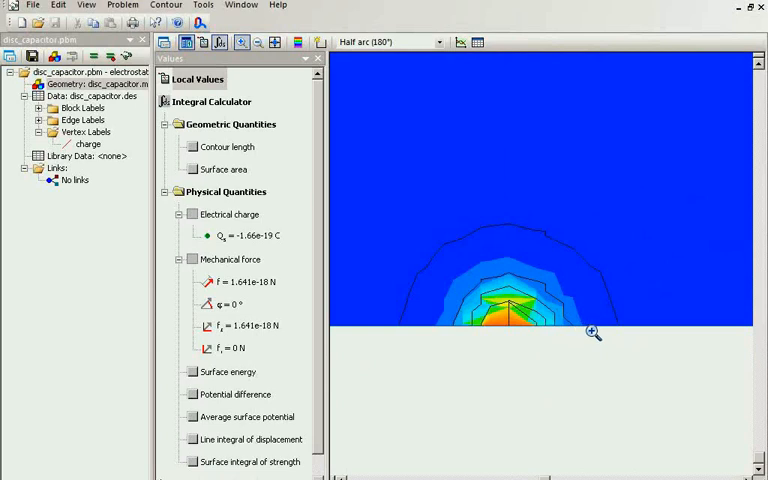
pyautogui.moveTo(591, 331)
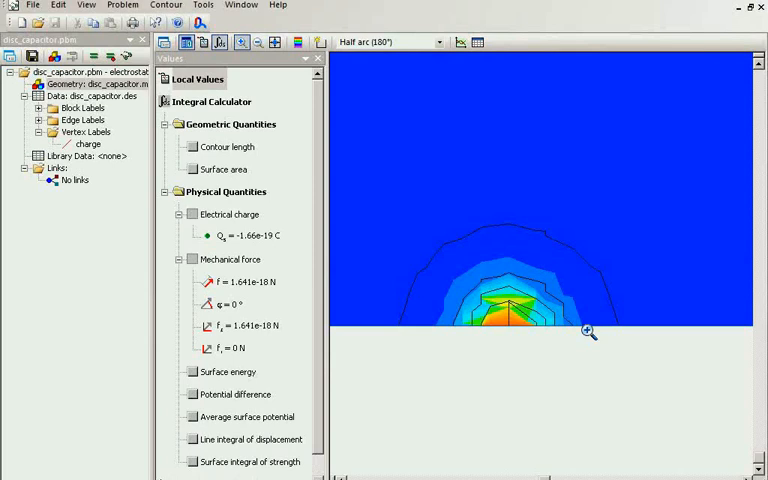
pyautogui.moveTo(538, 322)
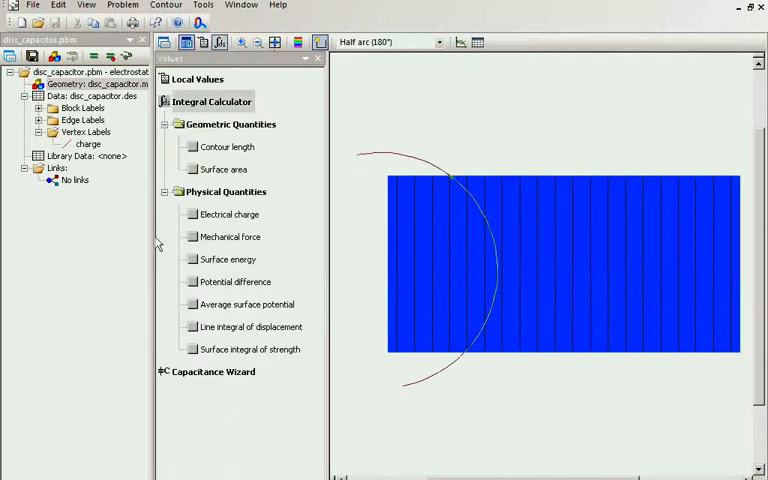
# - Calculate the plate-edge contour's enclosed charge, -6.95e-13 C, and move the calculator aside
pyautogui.click(192, 214)
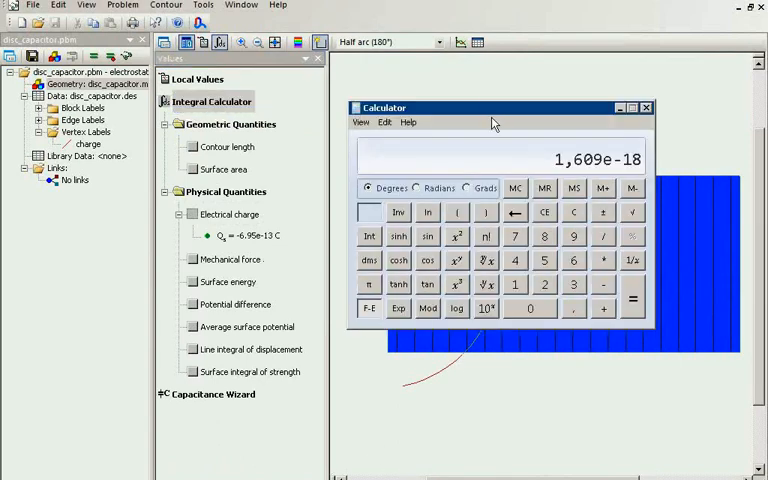
pyautogui.moveTo(492, 107); pyautogui.dragTo(465, 158)
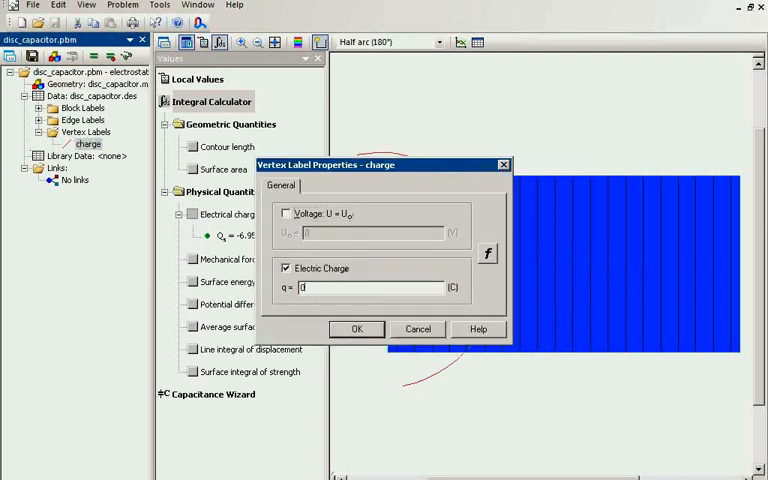
# - Confirm q = 0 for the charge vertex
pyautogui.click(356, 328)
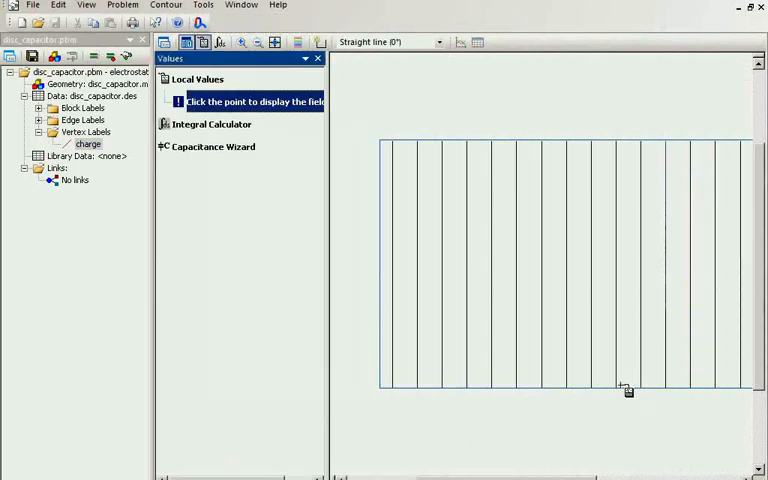
# - Read local values at point (0.05, 0.00): 0.5 V and E = 10 V/m
pyautogui.click(627, 392)
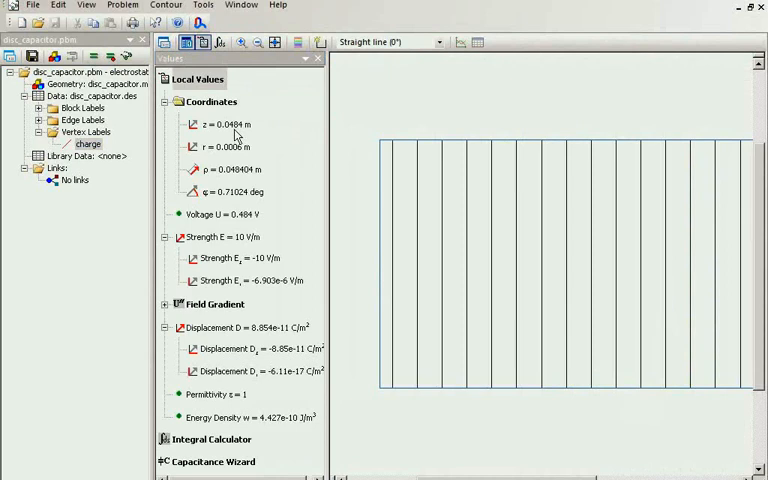
pyautogui.doubleClick(228, 124)
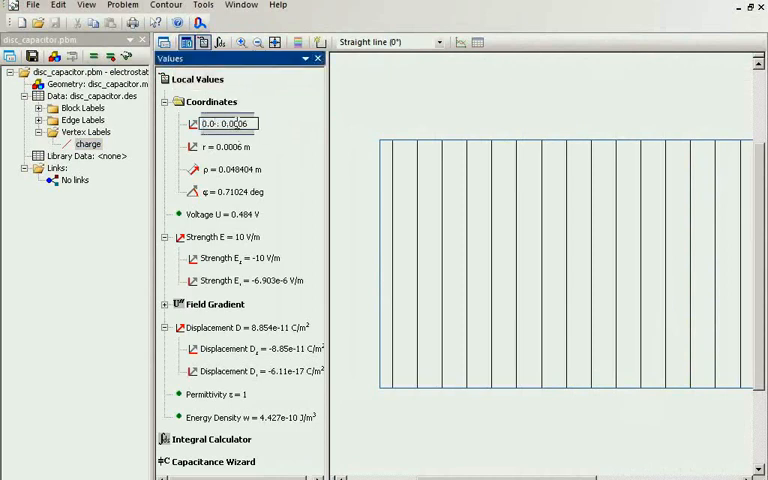
pyautogui.write('0.05 , 0.00')
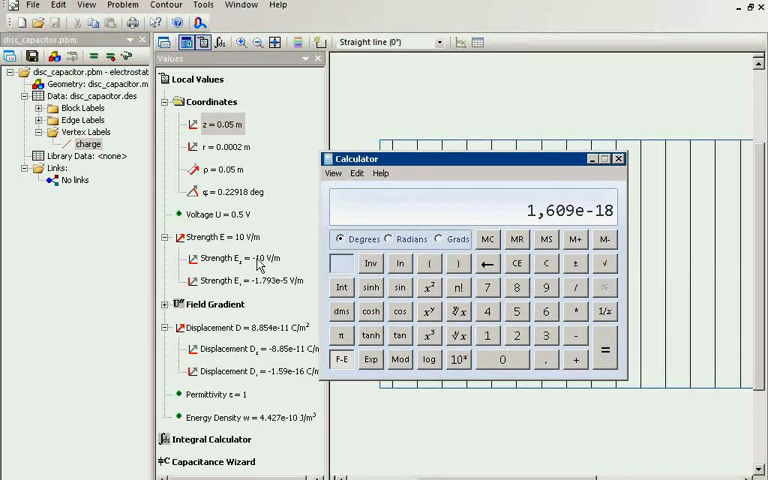
pyautogui.moveTo(726, 398)
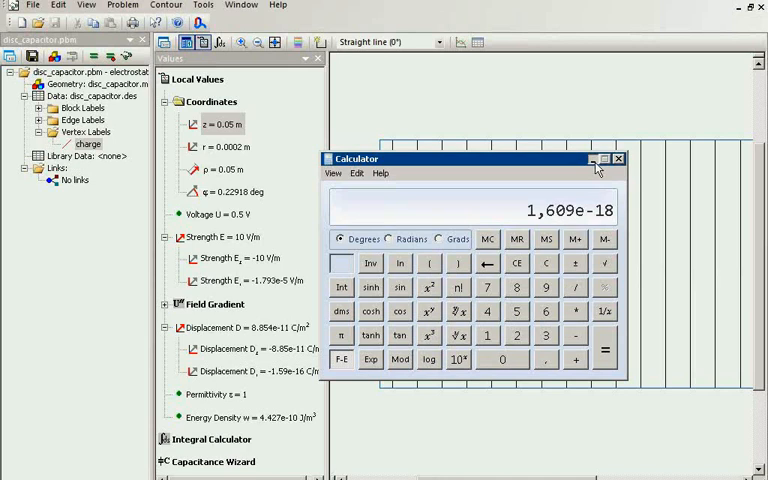
pyautogui.click(614, 159)
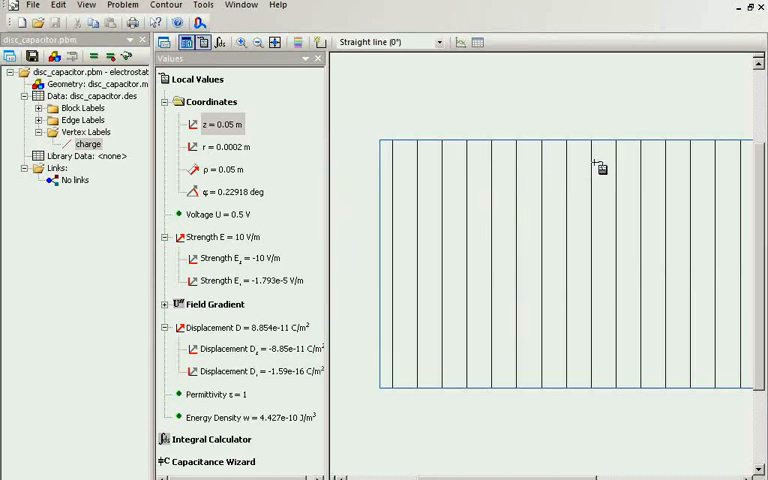
pyautogui.moveTo(472, 455)
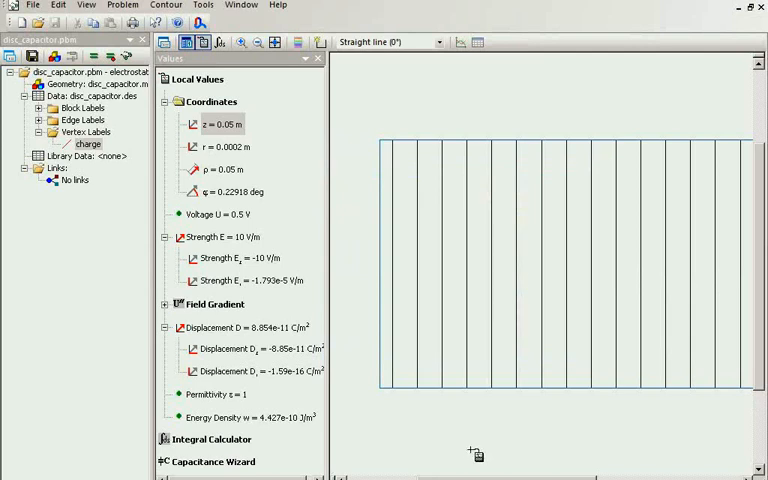
pyautogui.click(86, 9)
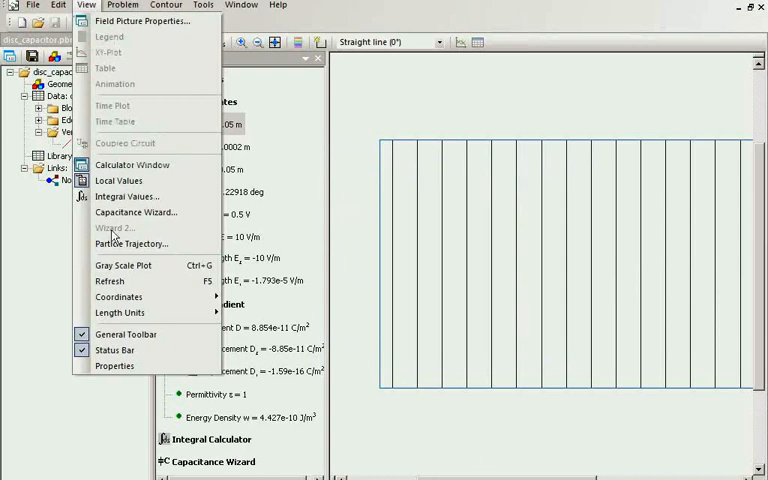
# - Set up an electron point-source emitter with zero kinetic energy and velocity
pyautogui.click(133, 243)
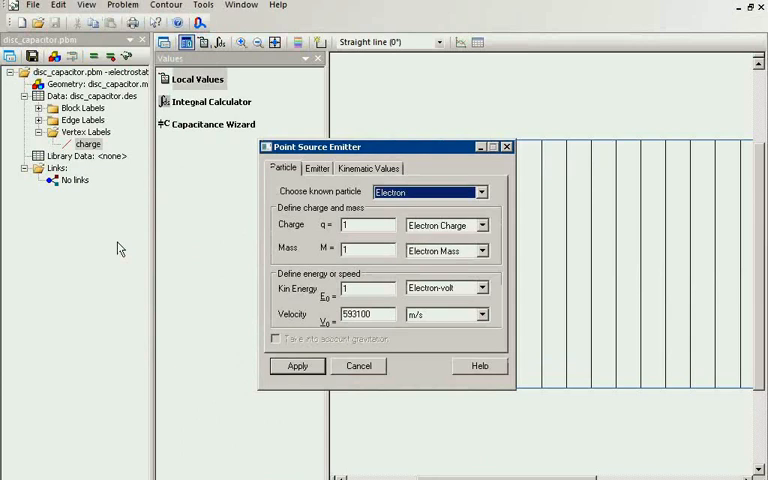
pyautogui.moveTo(316, 227)
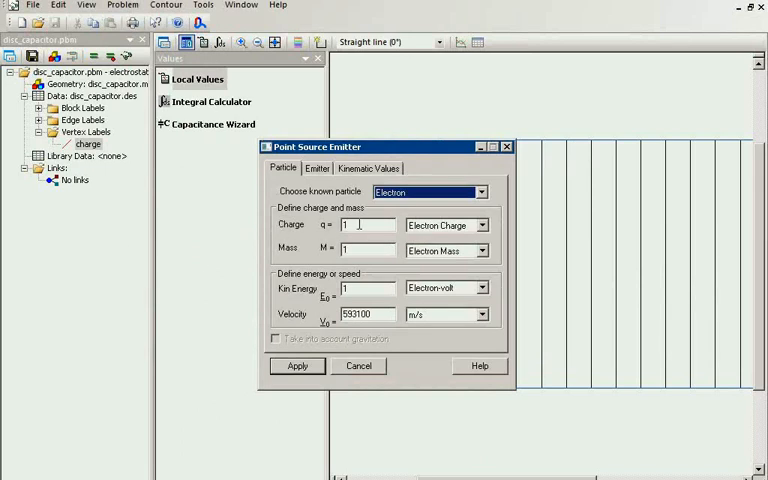
pyautogui.moveTo(355, 283)
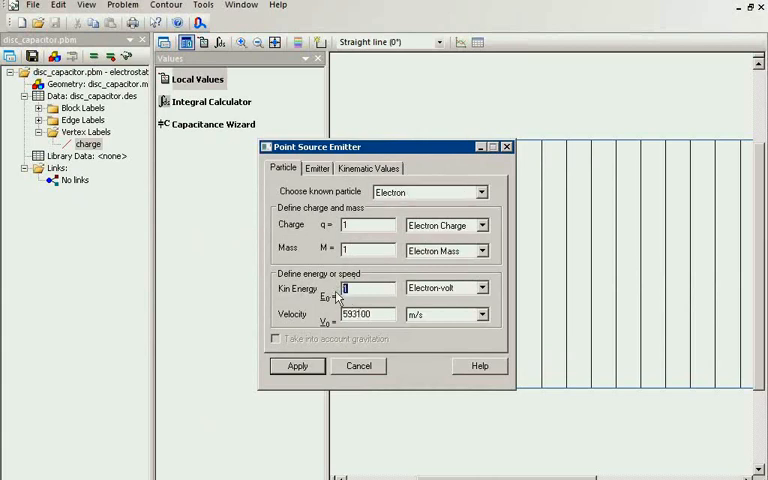
pyautogui.write('0.1')
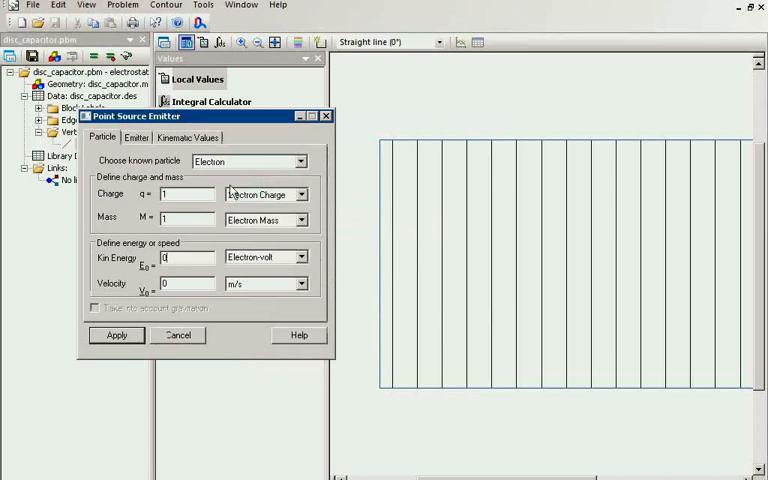
pyautogui.moveTo(616, 377)
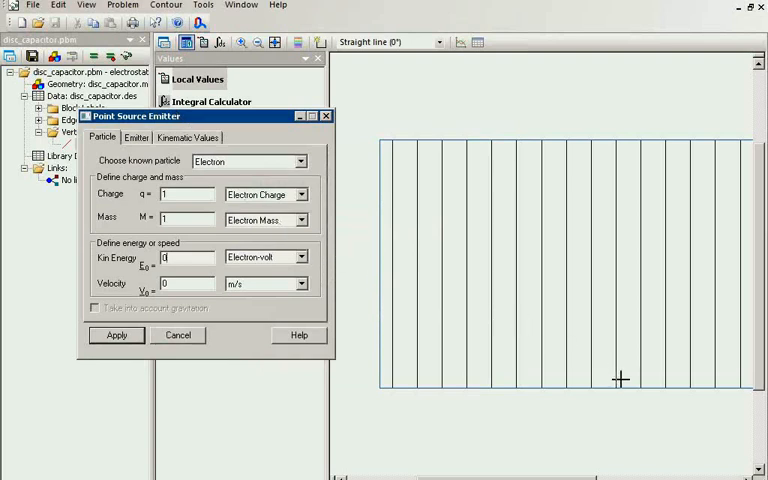
pyautogui.moveTo(629, 382)
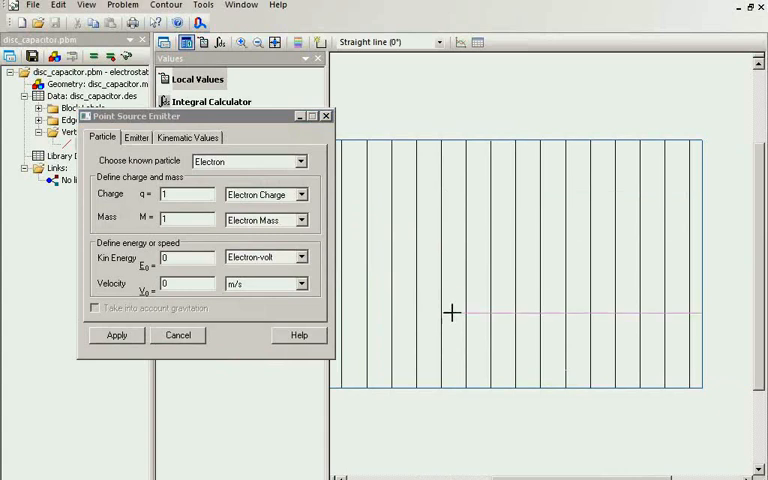
pyautogui.moveTo(168, 44)
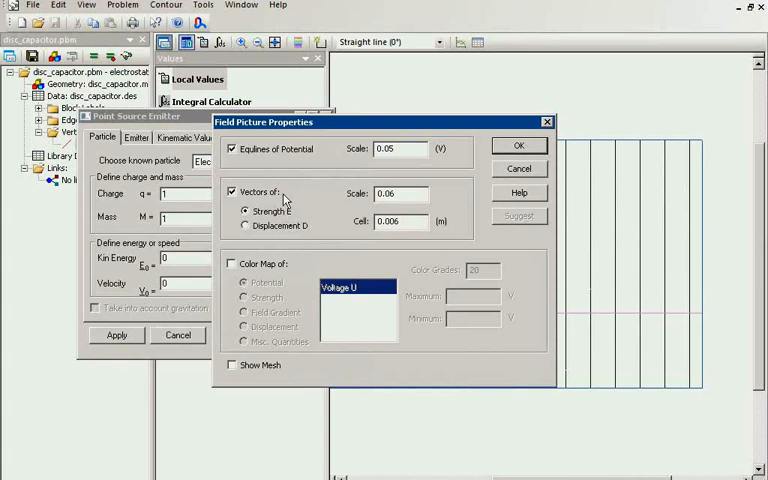
# - Hide equipotential lines, keeping strength arrows, and show the electron trajectory's kinematic values
pyautogui.click(233, 148)
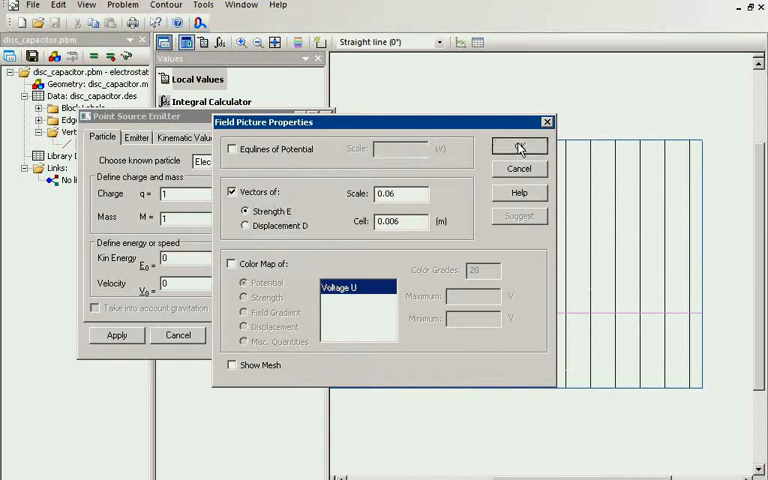
pyautogui.click(516, 146)
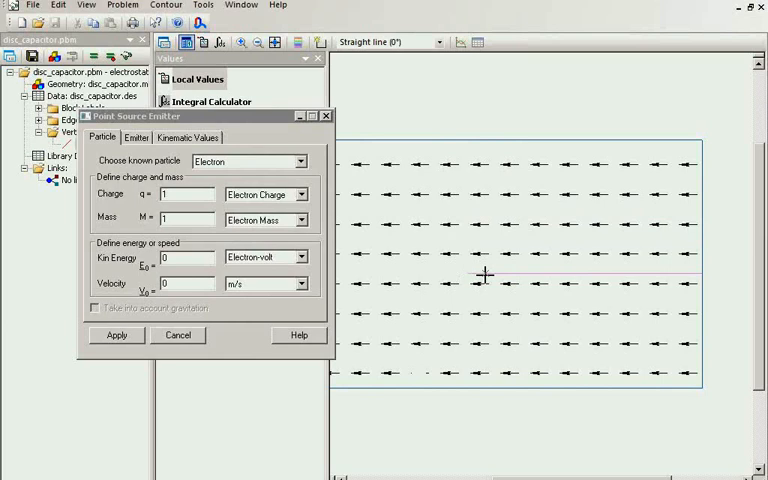
pyautogui.moveTo(492, 274)
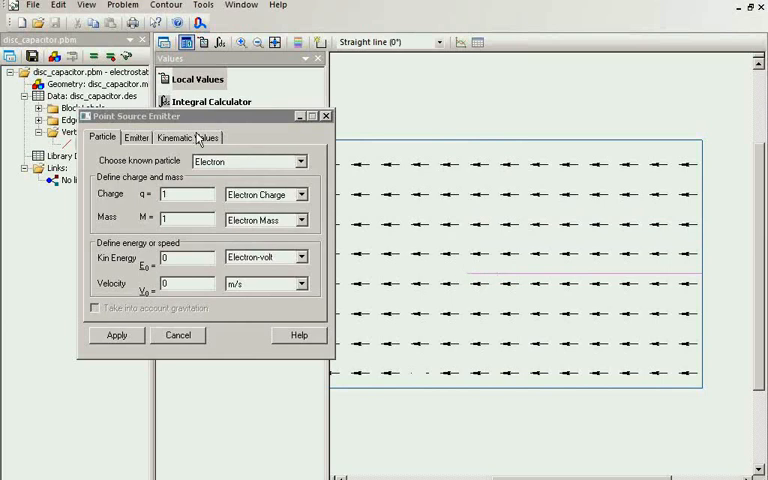
pyautogui.click(189, 137)
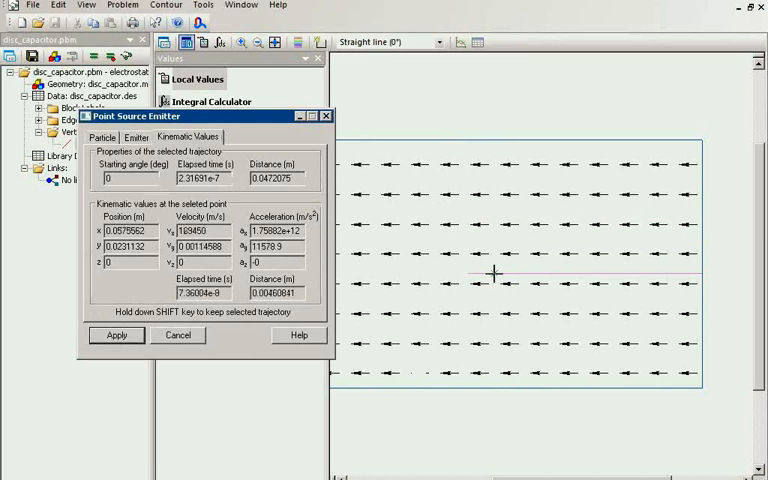